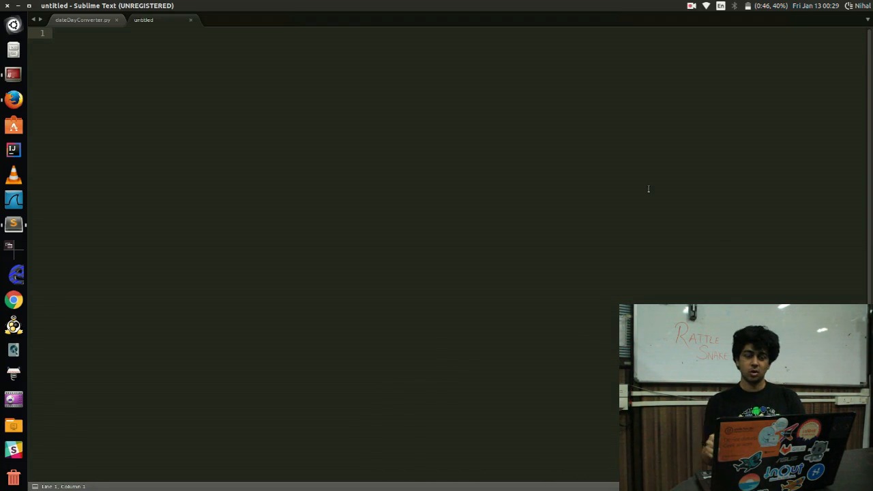
mouse_move(179, 144)
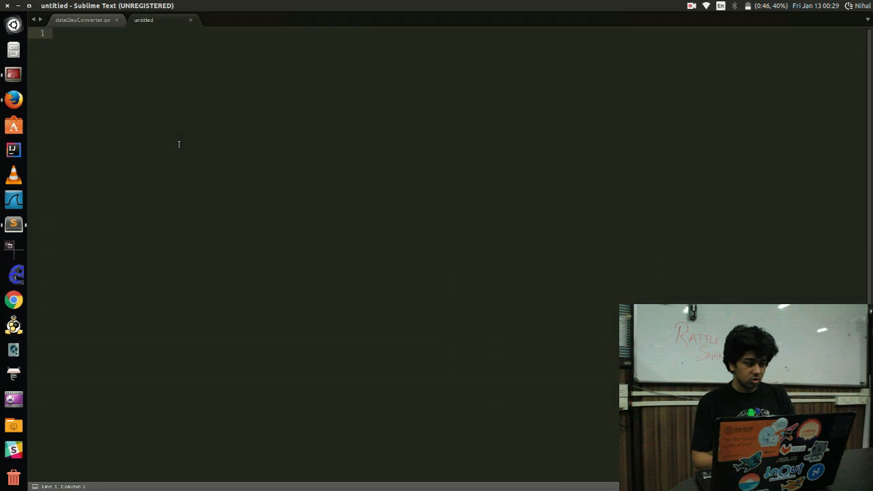
mouse_move(156, 94)
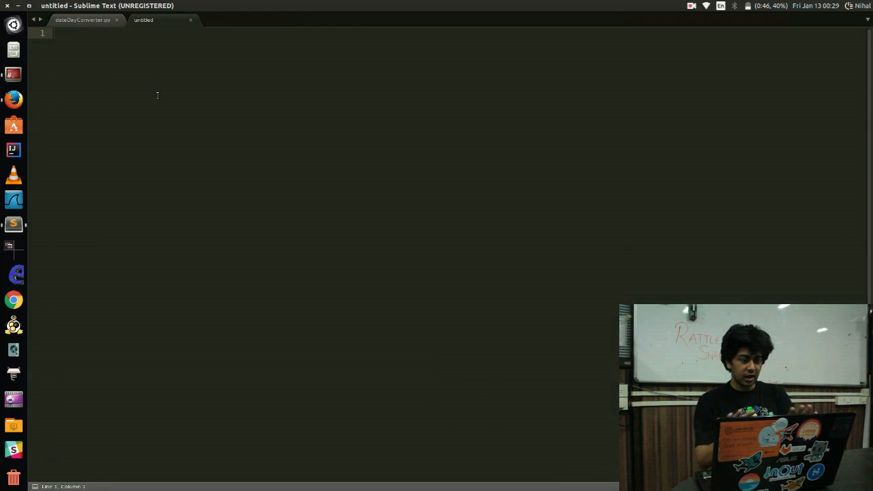
Bring up Firefox from the launcher, where a Google search for the editor is shown
left_click(14, 99)
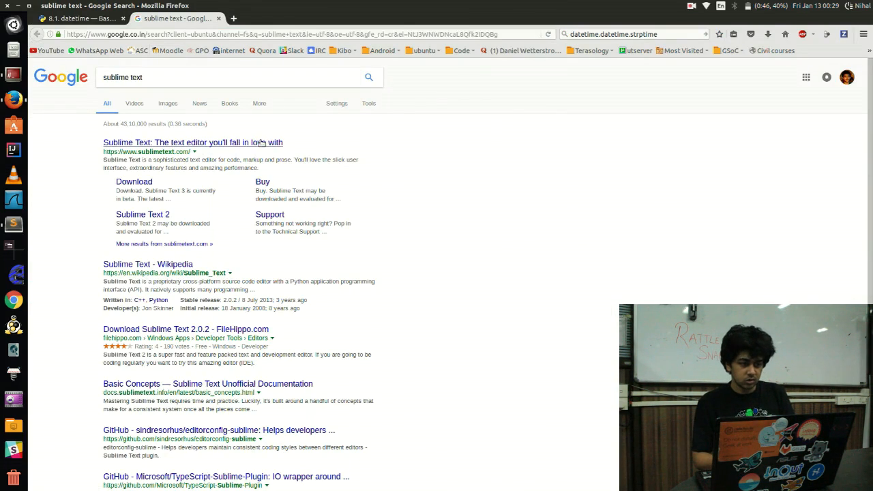
mouse_move(21, 232)
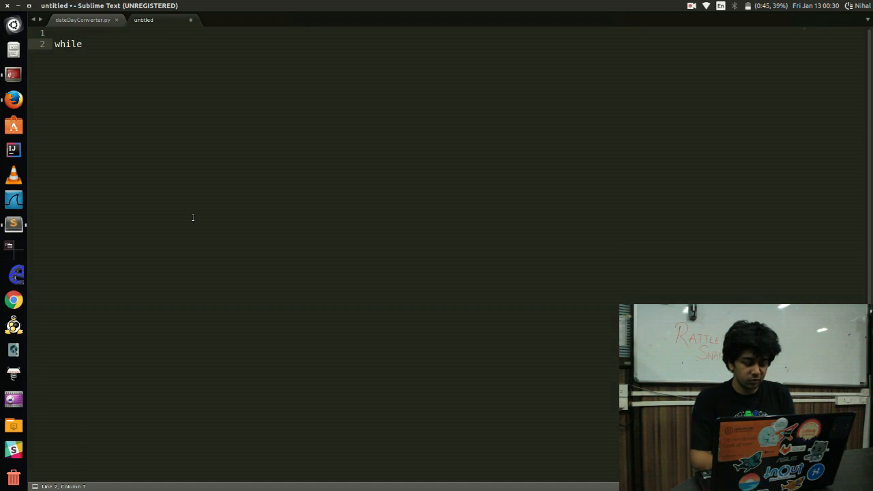
Complete the loop as 'while True: pass' and save the file as solution.py
type("True:")
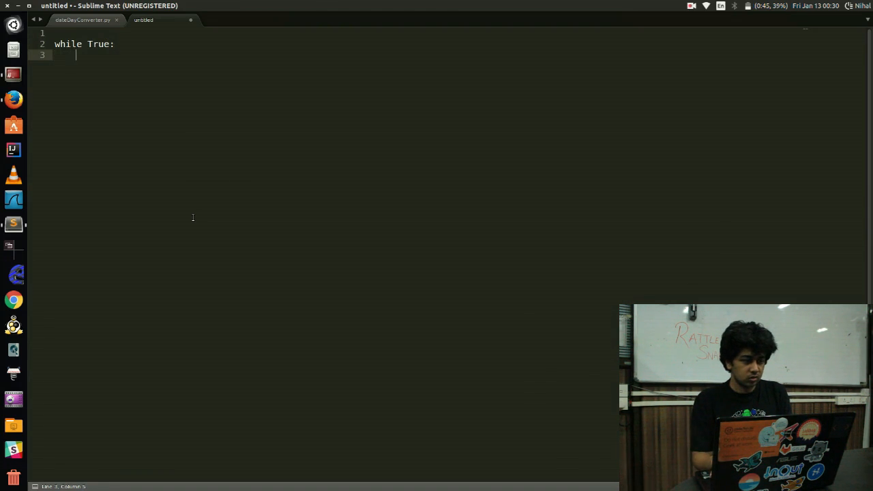
type("pass")
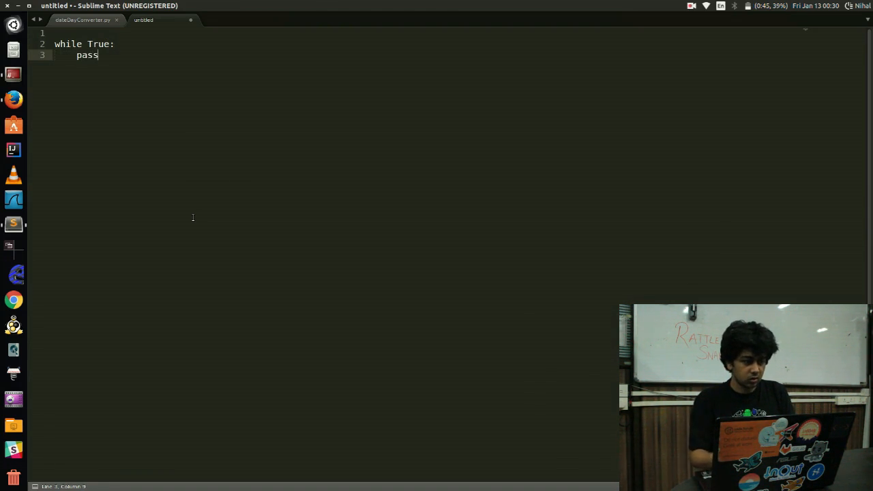
key("ctrl+s")
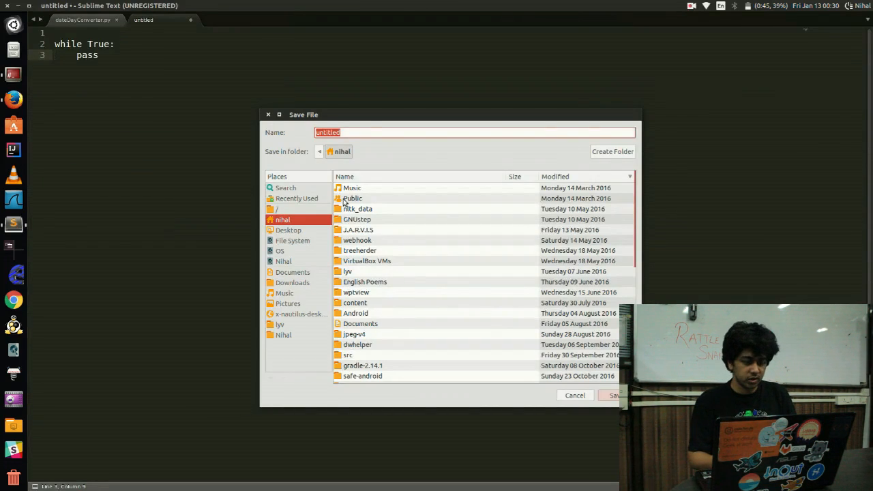
type("sol")
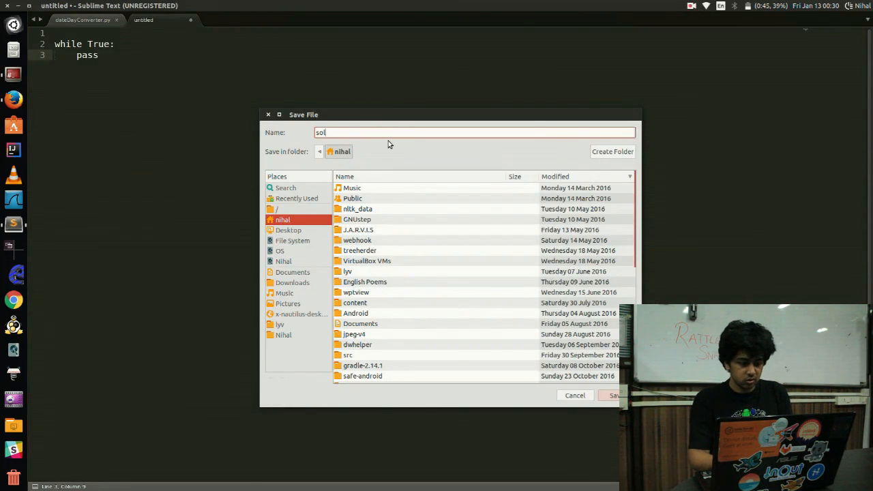
left_click(613, 395)
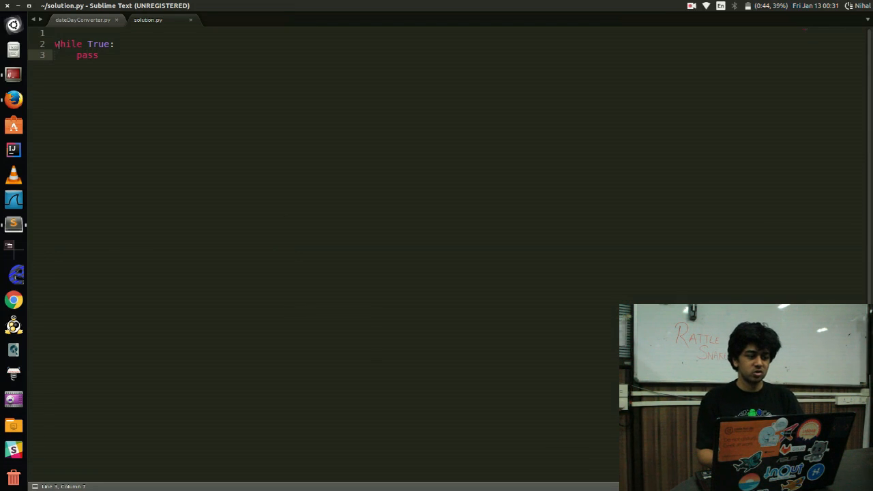
Replace pass with print "Enter a date in the DD/MM/YYYY format"
double_click(87, 55)
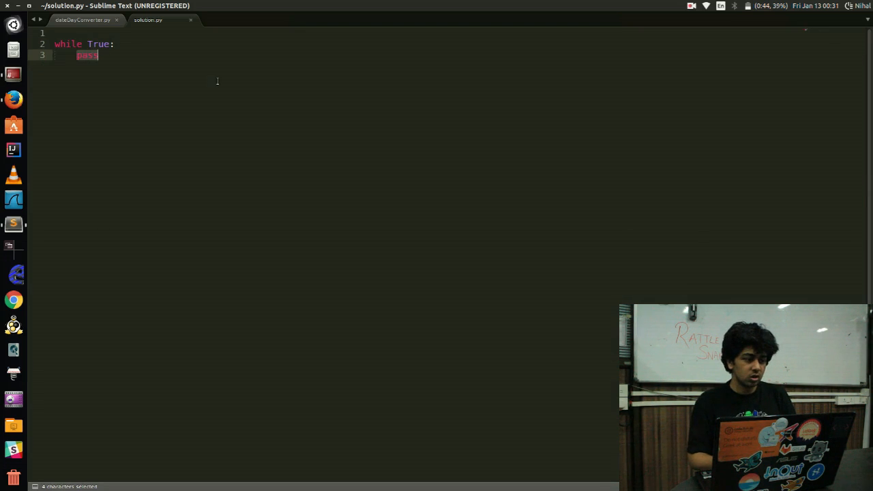
type("print")
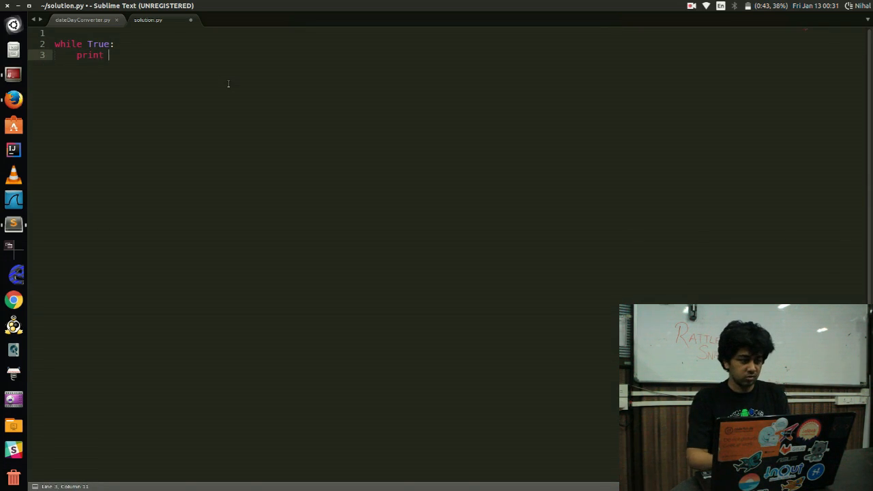
type("\"")
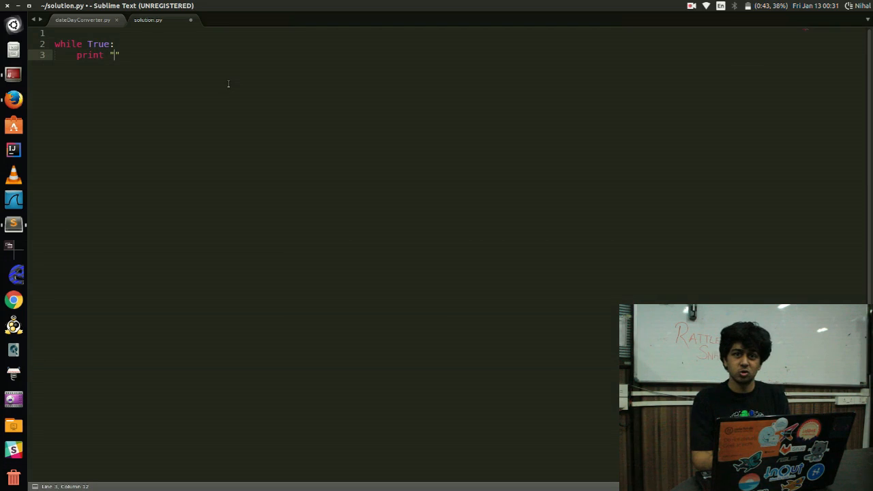
type("E")
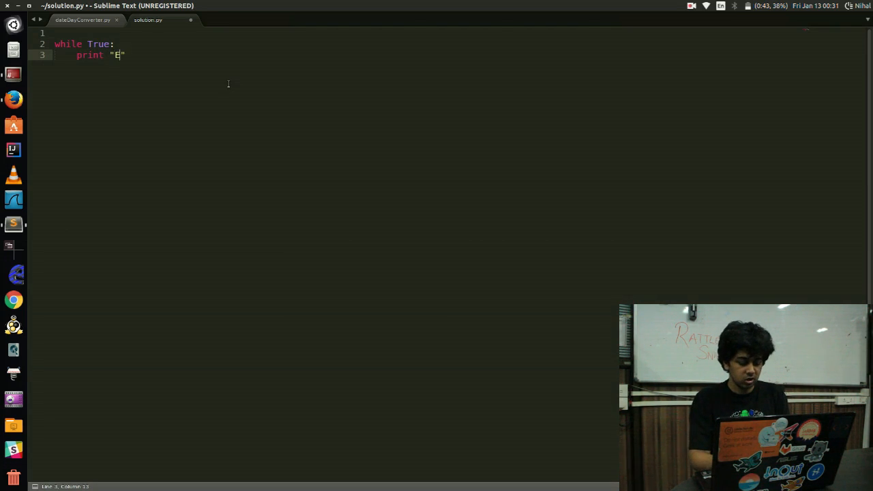
type("nter a date")
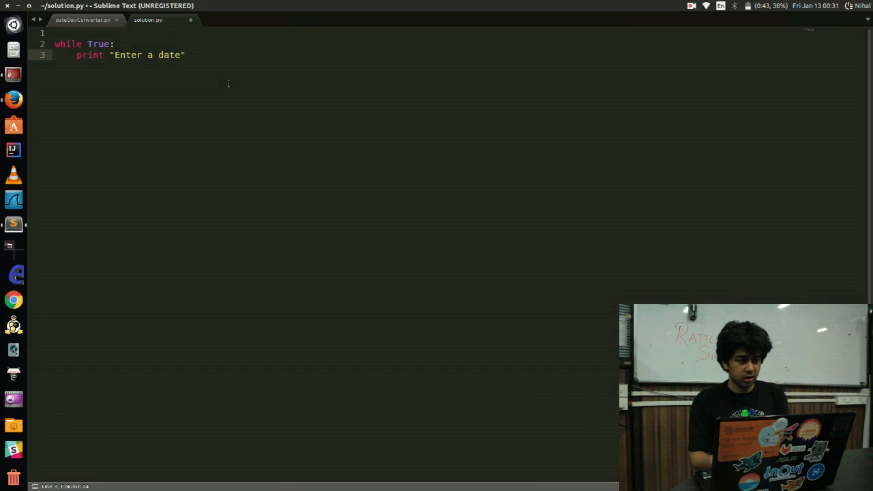
type("in the")
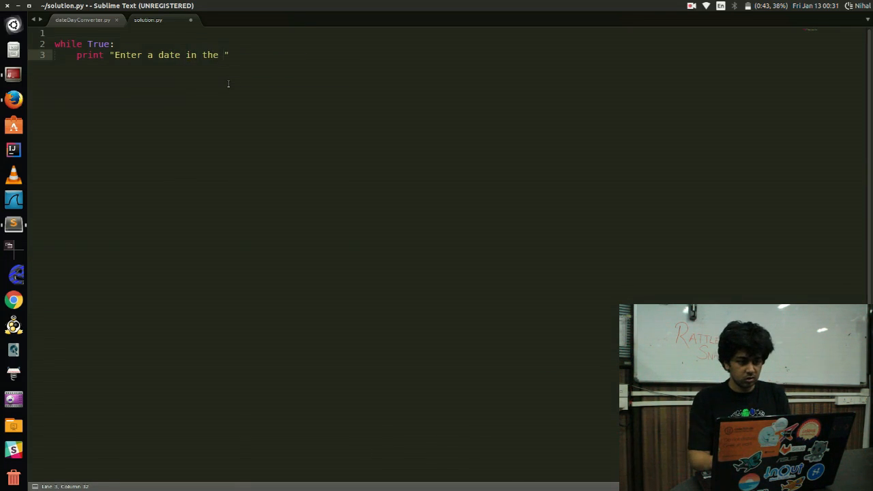
type("DD/MM")
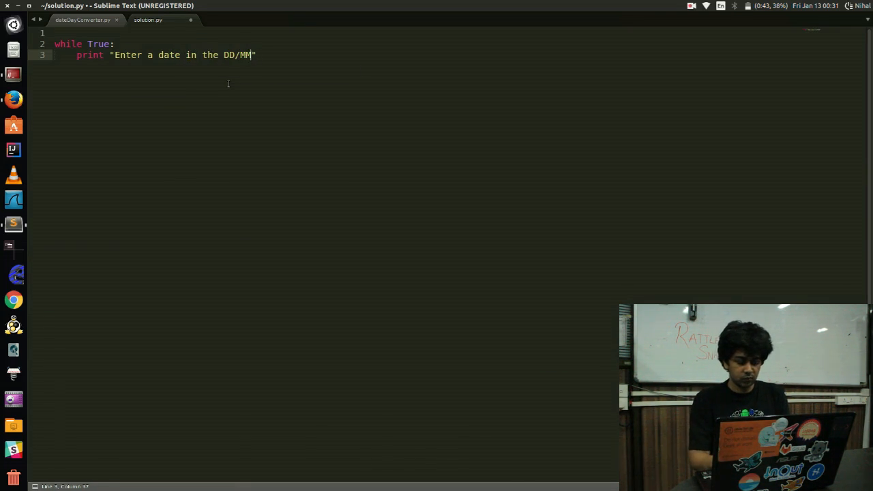
type("/YYYY forma")
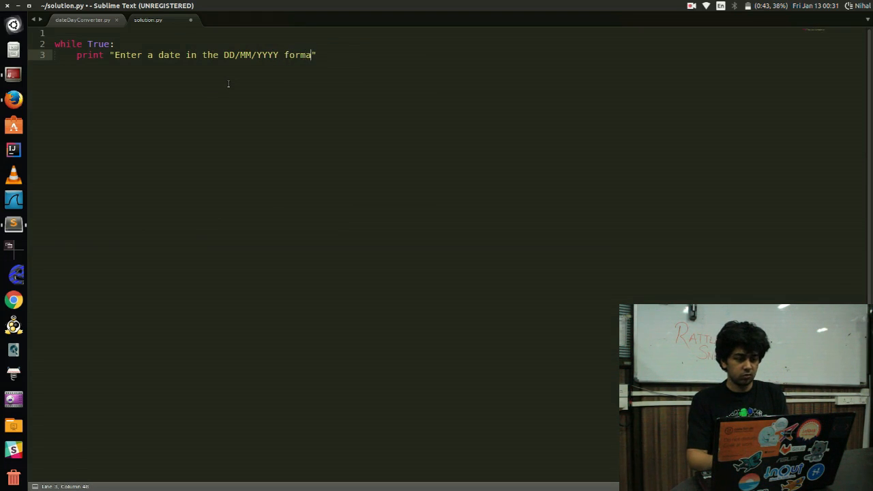
type("t.")
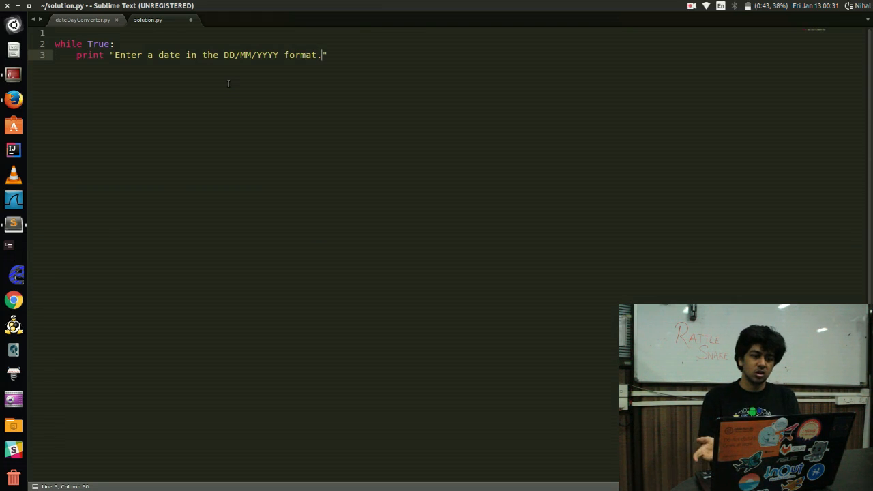
key("BackSpace")
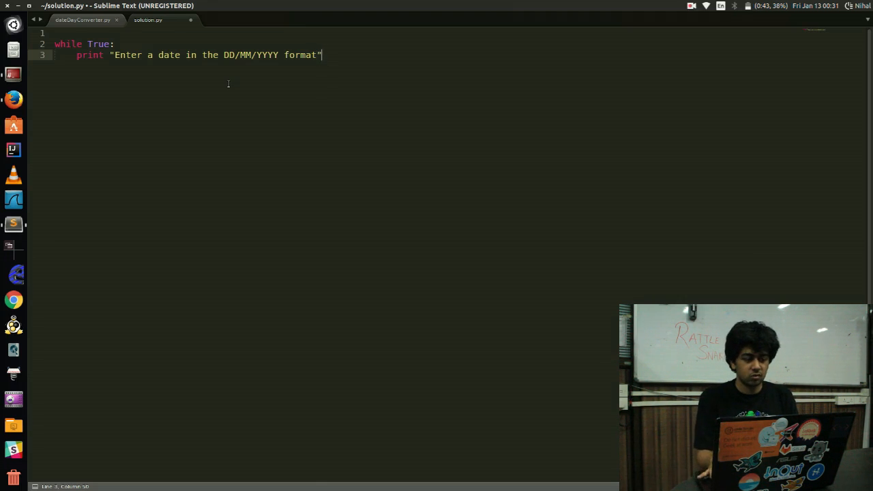
Add date = raw_input() on a new line inside the loop and save
key("Return")
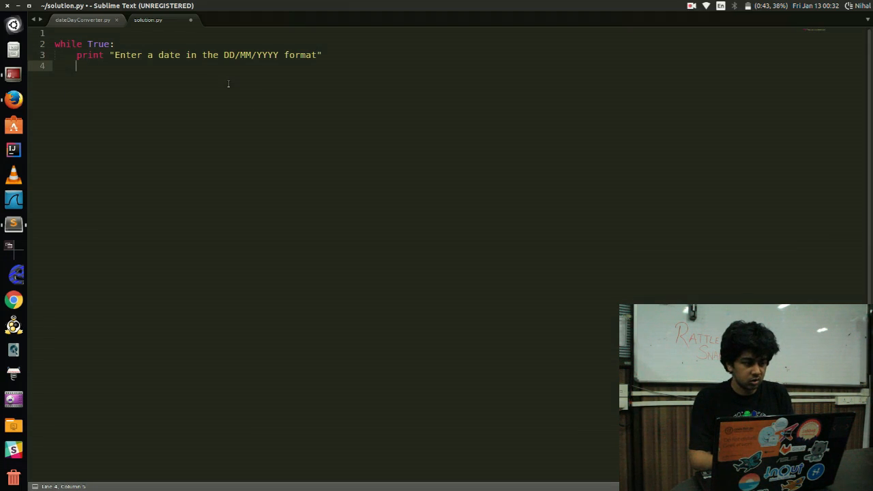
type("date = raw")
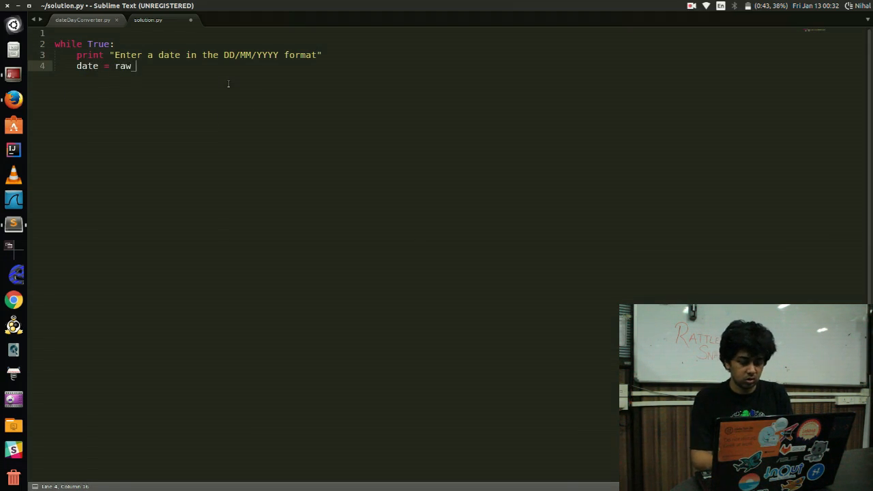
type("_input()")
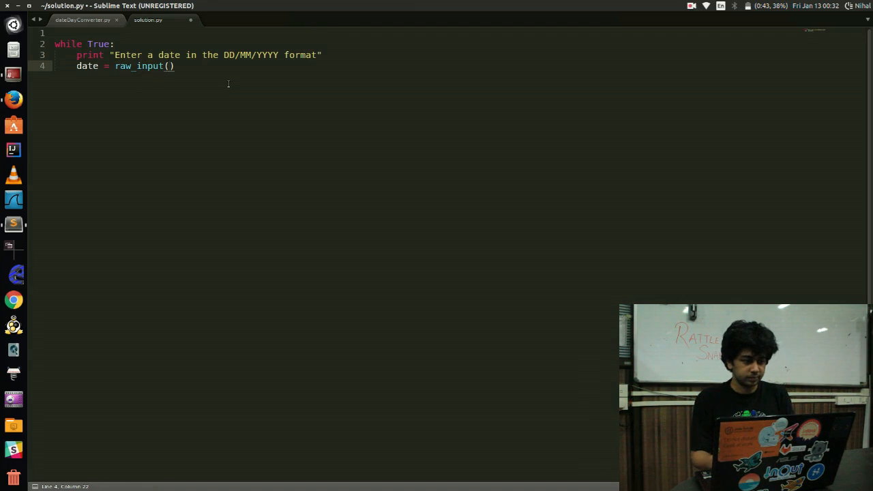
key("ctrl+s")
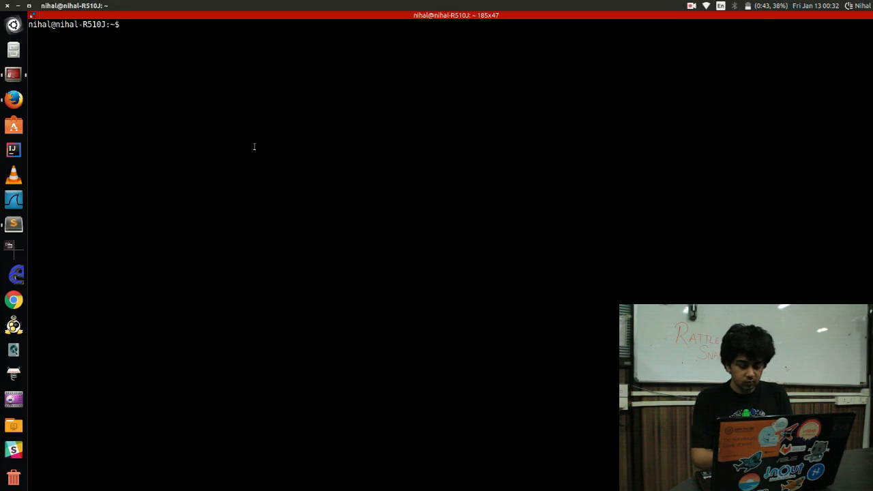
Run python solution.py, enter the dates 5/4/2017 and 6/7/2016, then stop it
type("python solution.py")
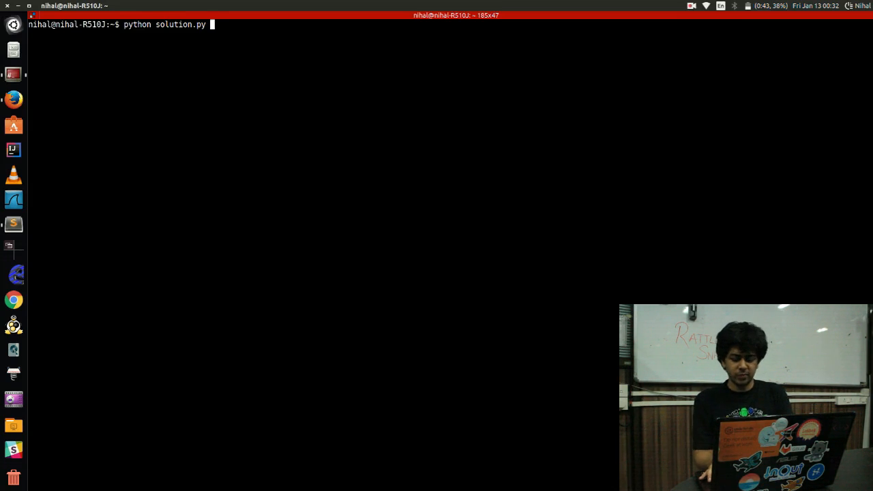
key("Return")
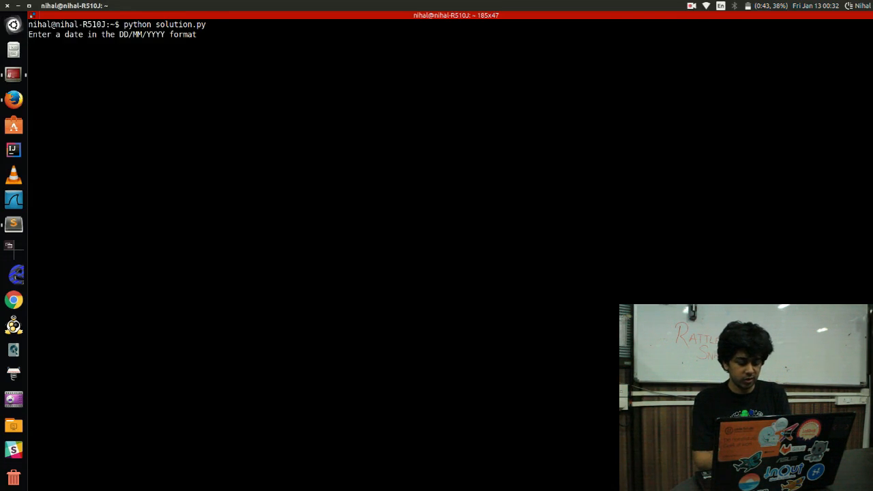
type("5/4/2017")
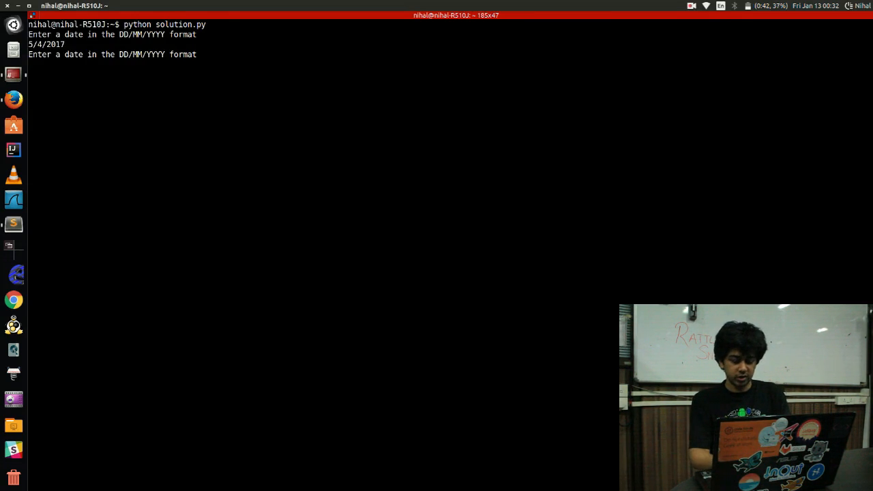
type("6/7/2016")
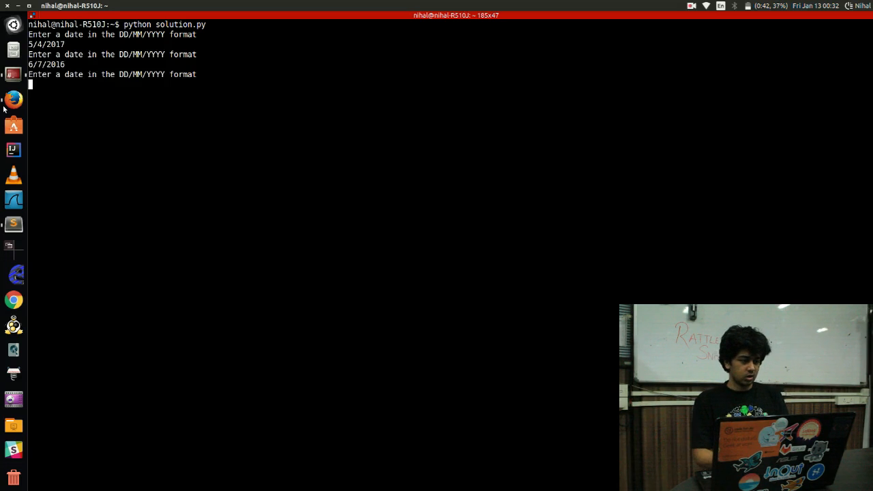
key("ctrl+c")
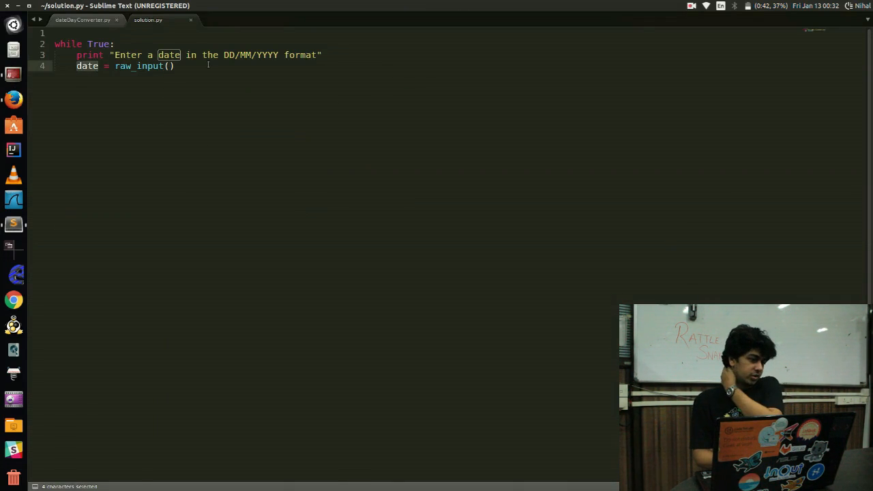
Add a new line after raw_input(), select DD in the prompt, and switch to Firefox
key("Return")
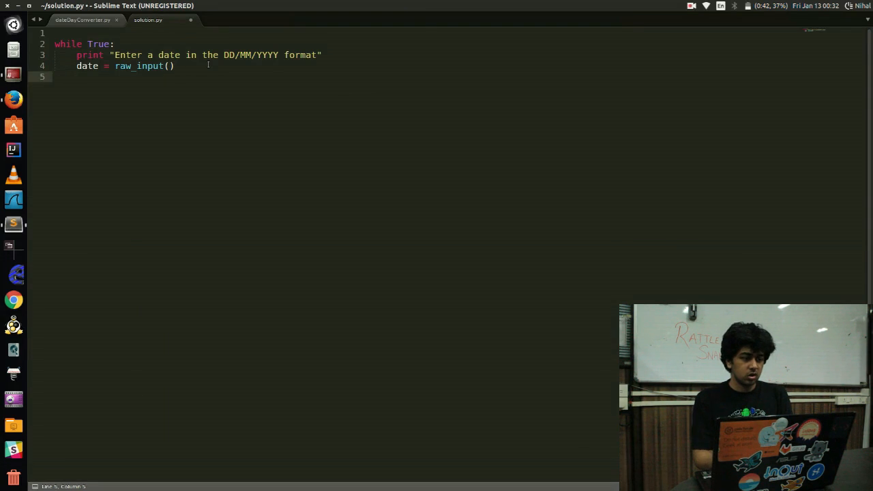
left_click(227, 55)
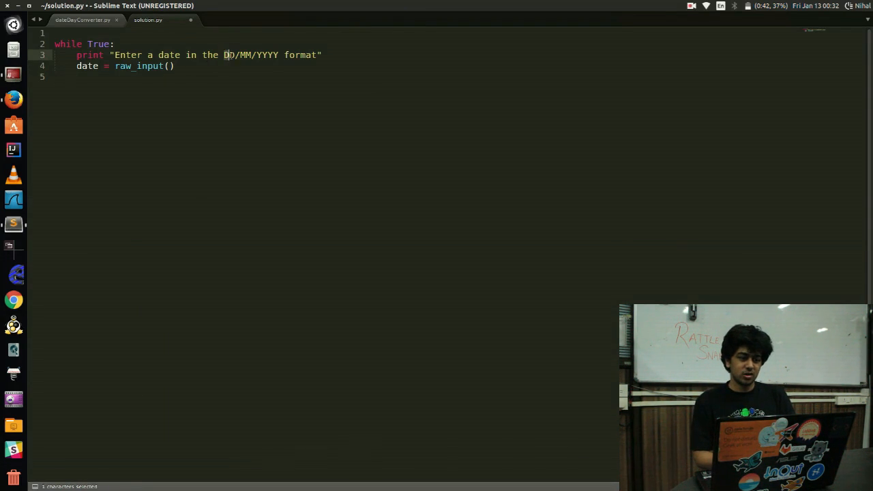
key("shift+right")
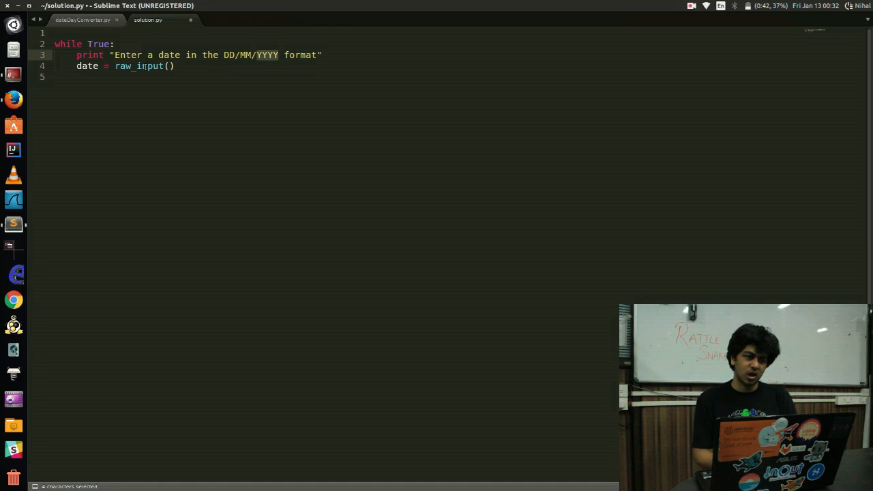
key("Return")
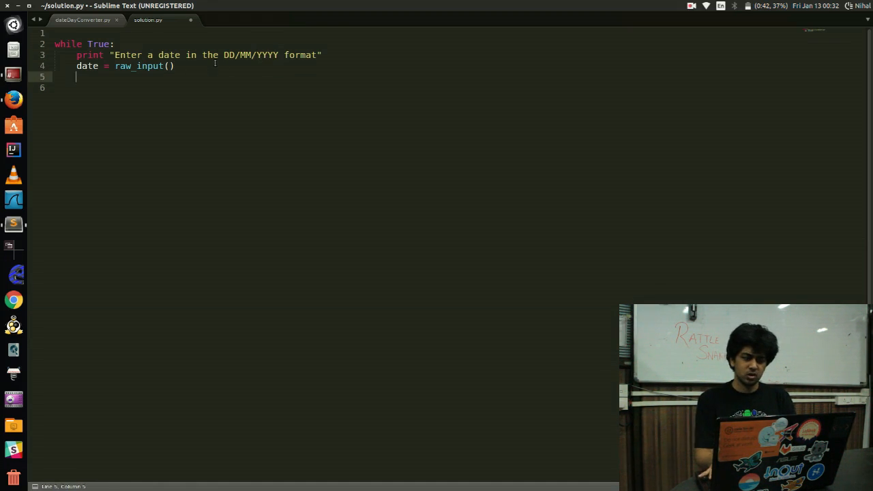
mouse_move(14, 99)
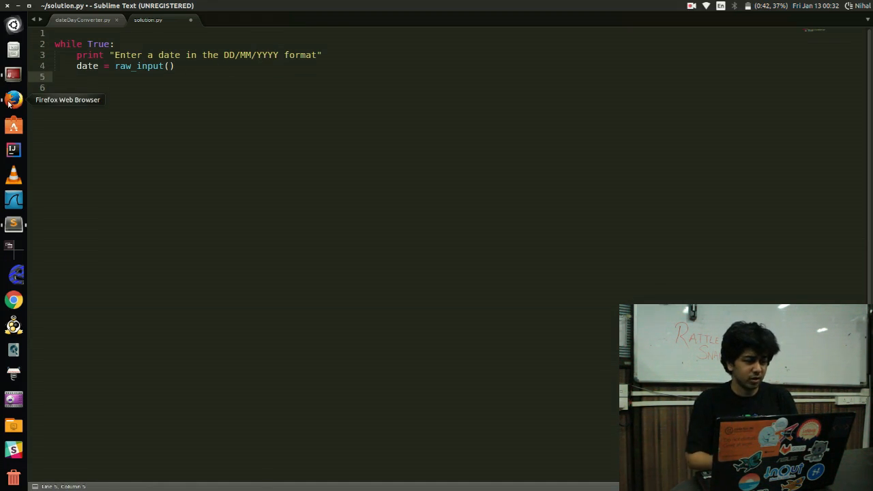
left_click(13, 99)
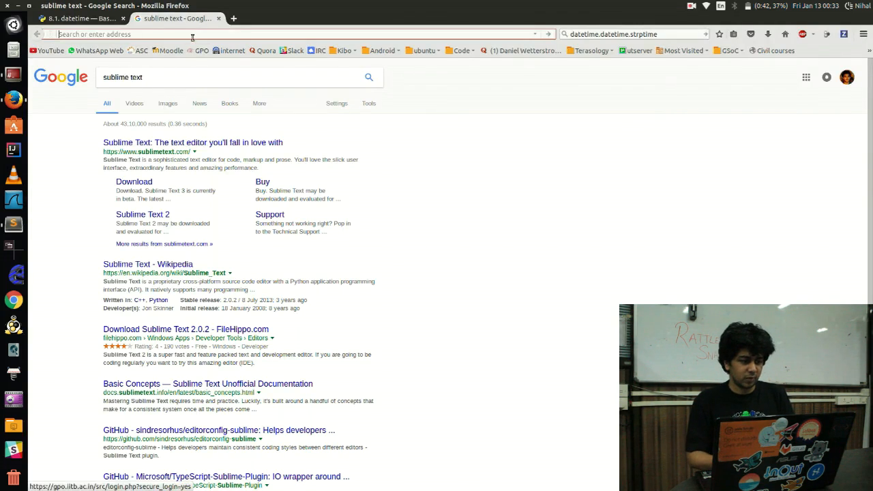
Search 'how to divide a string python' and read Tutorialspoint's split() syntax section
type("how to divid")
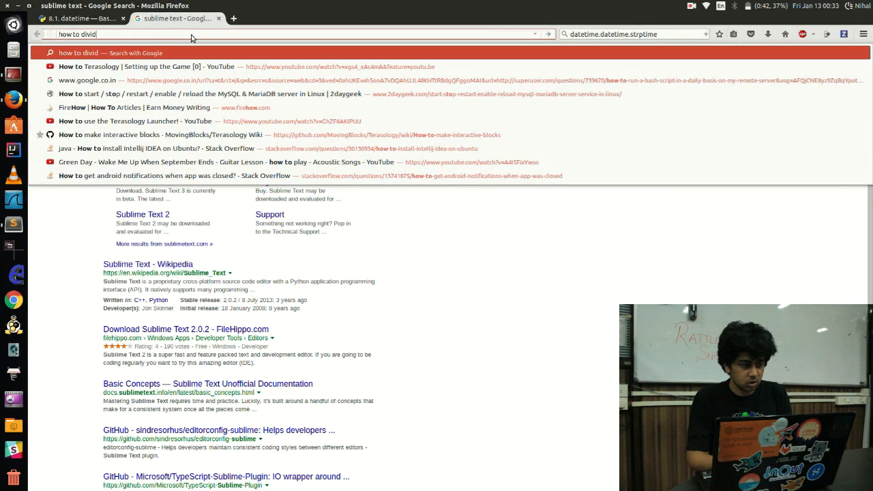
key("Return")
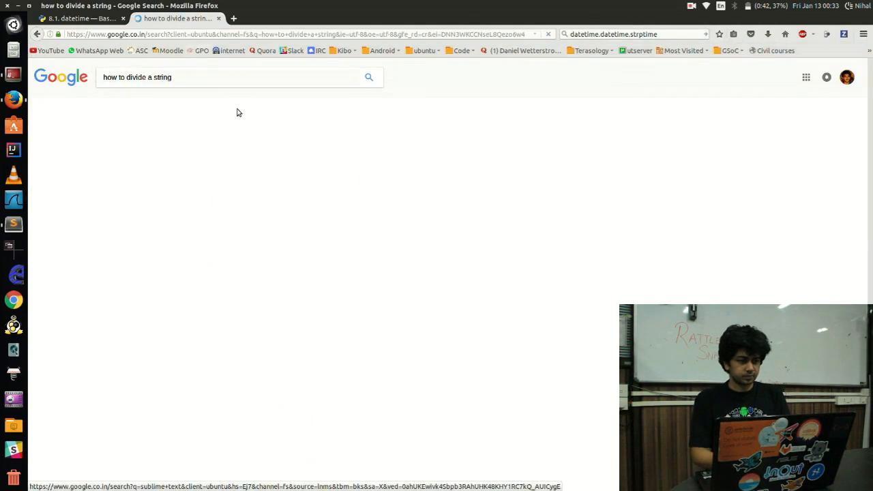
type("python")
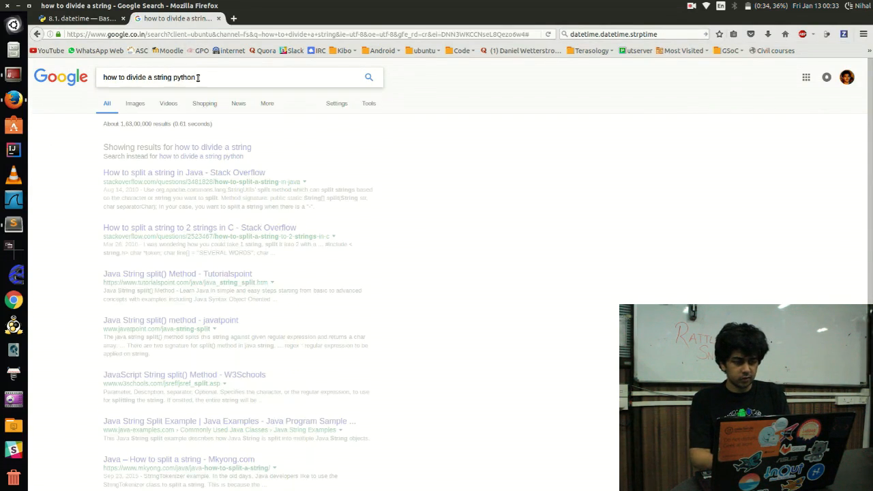
key("Return")
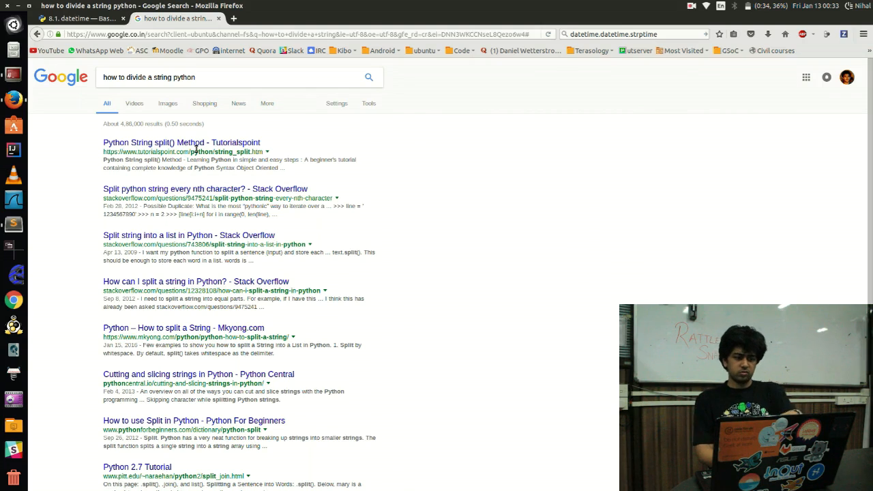
mouse_move(182, 142)
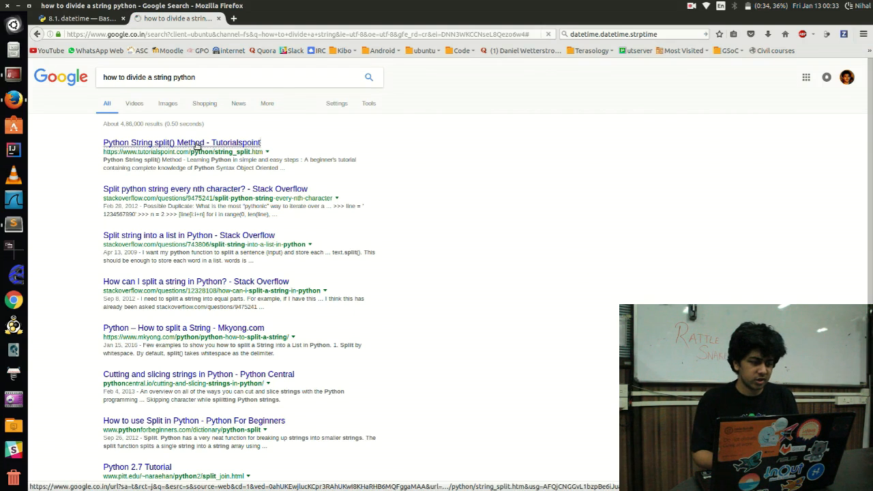
left_click(182, 142)
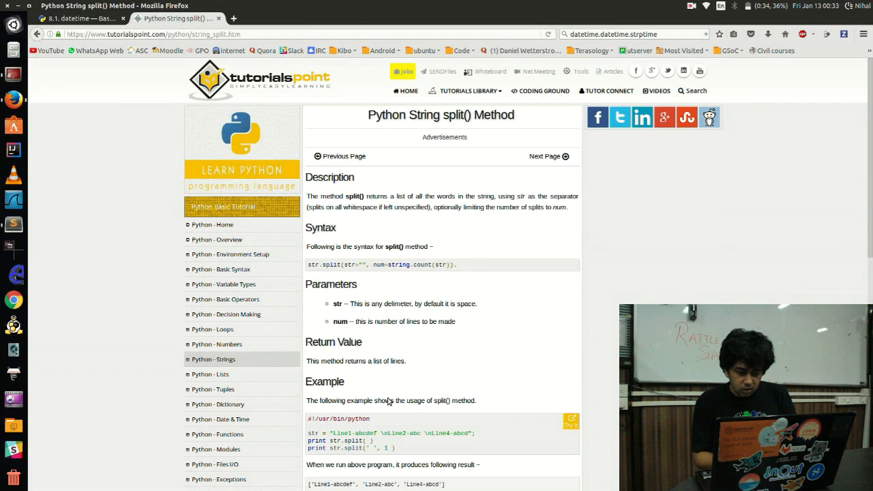
scroll("down", 3)
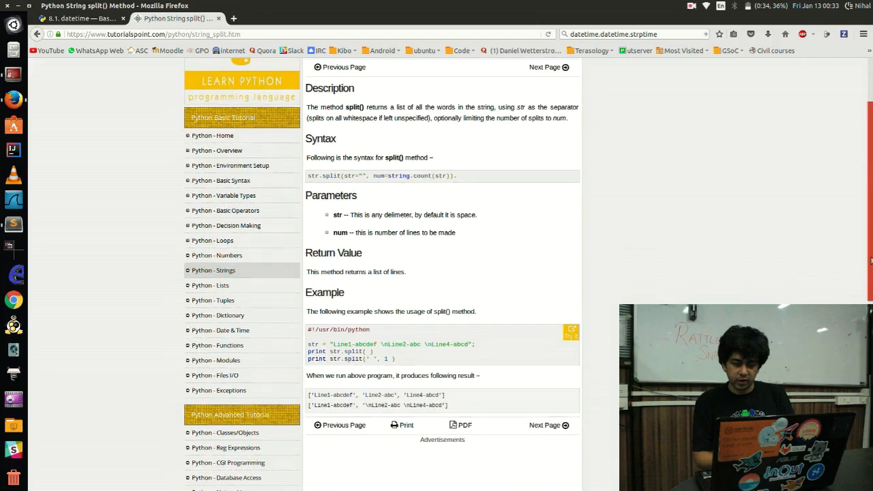
scroll("down", 3)
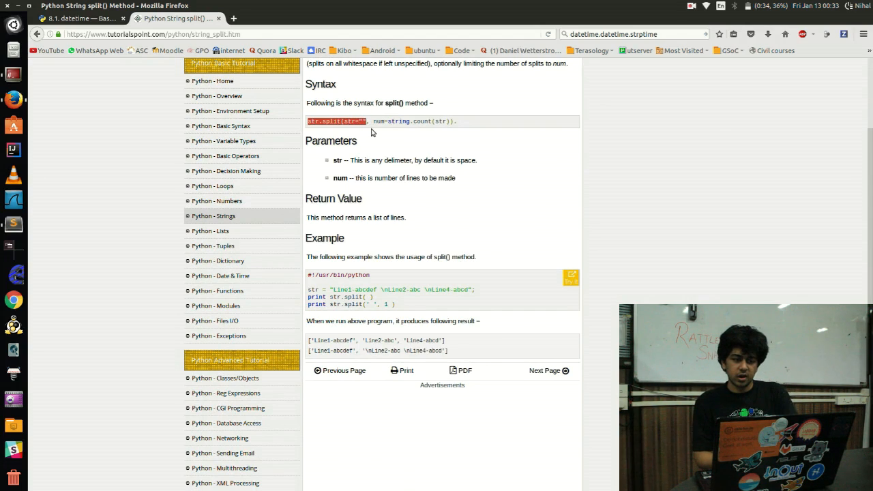
mouse_move(358, 180)
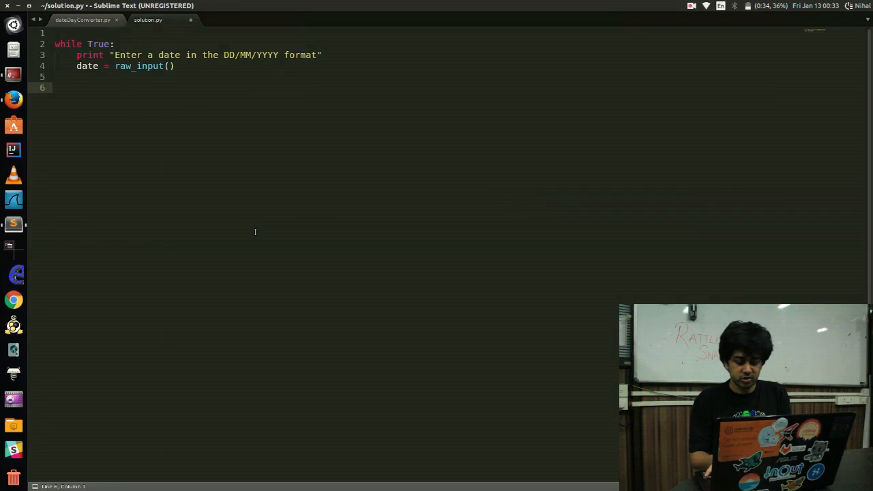
Split the date on "/" into date_arr and start a print line below
type("date_arr = d")
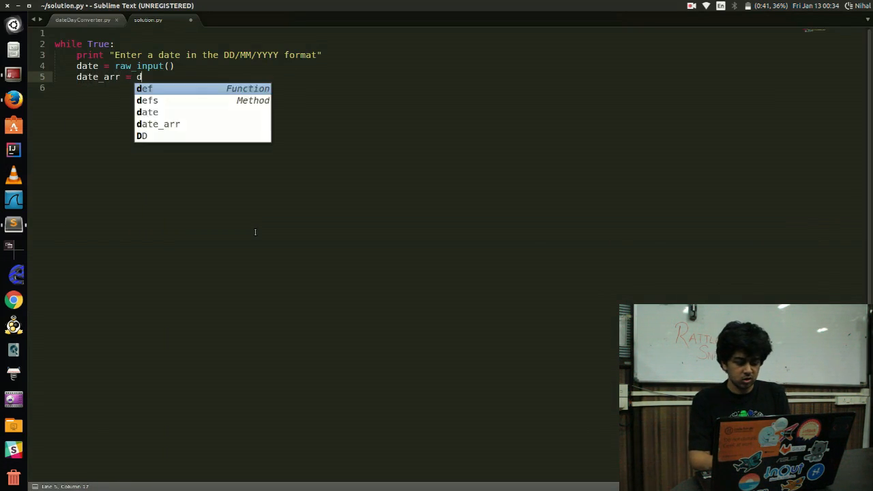
type("ate.split(\"\")")
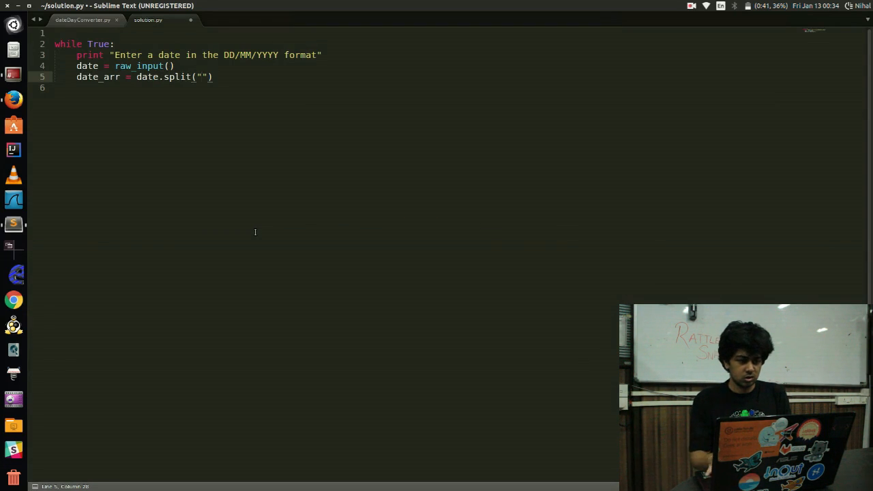
type("/")
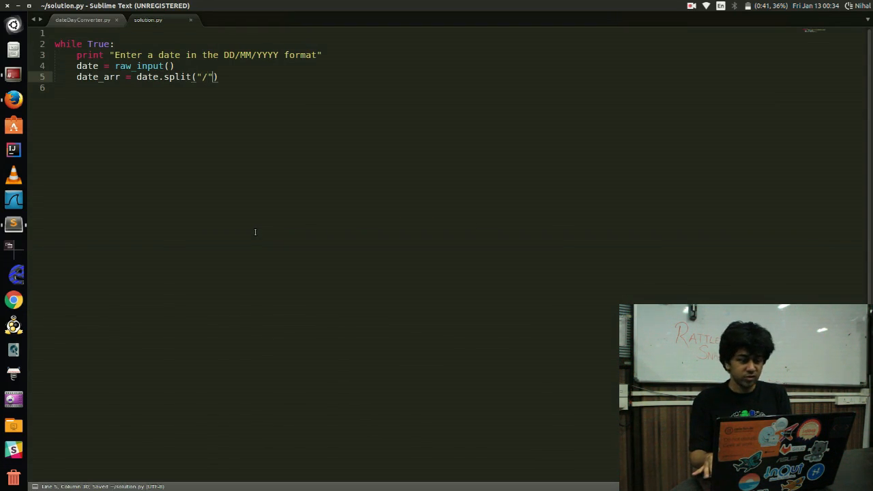
type("print dae")
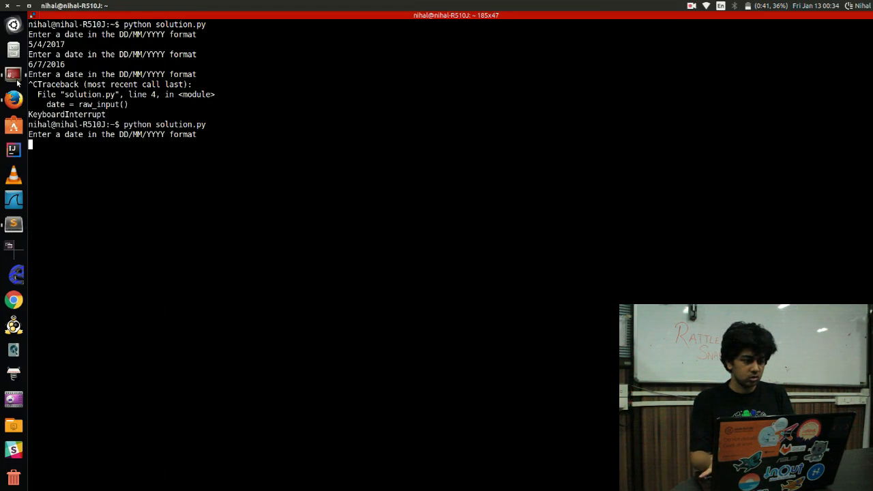
Enter the test date 10/12/2016 at the running script's prompt
type("10/12/2")
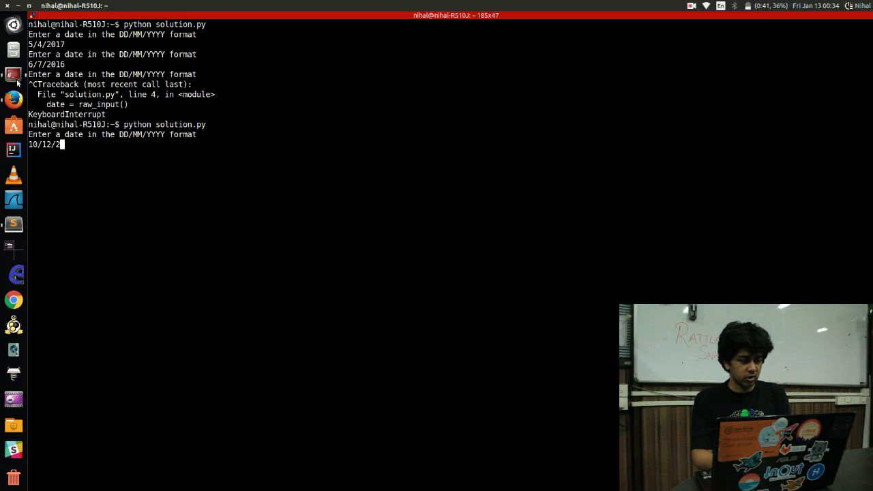
key("Return")
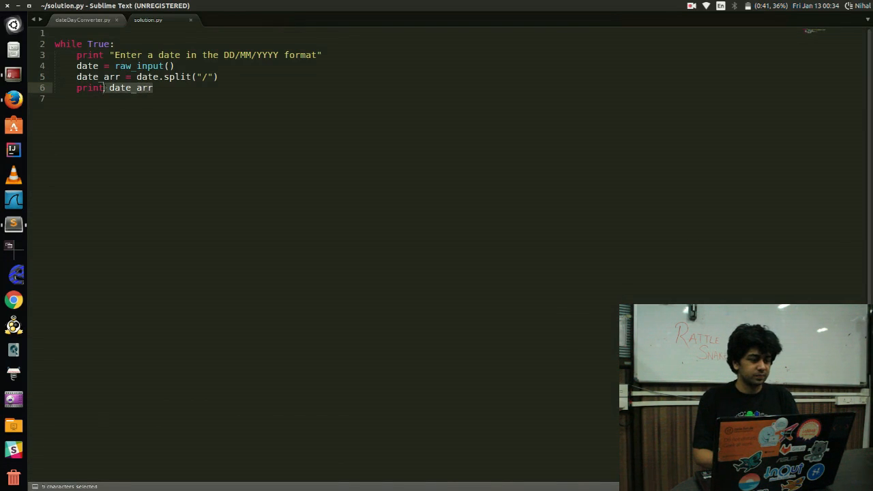
Try printing date_arr[0], then date_arr[1], and delete that print line
key("Delete")
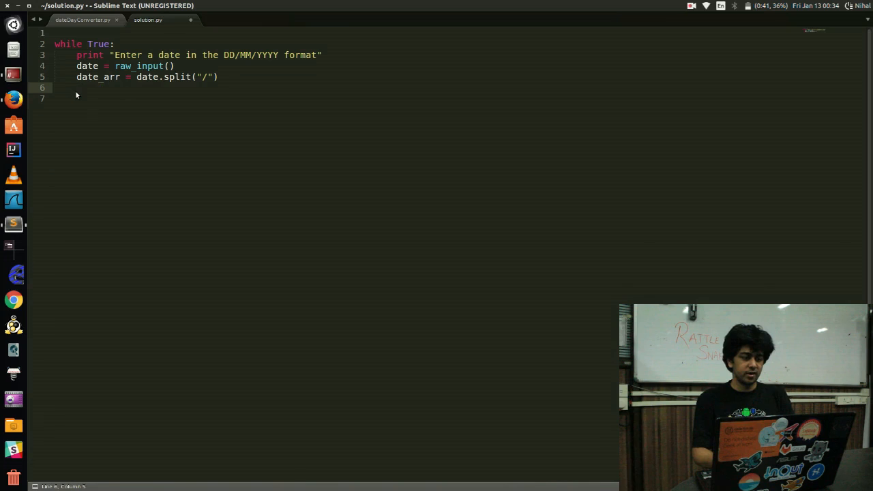
type("print date[]")
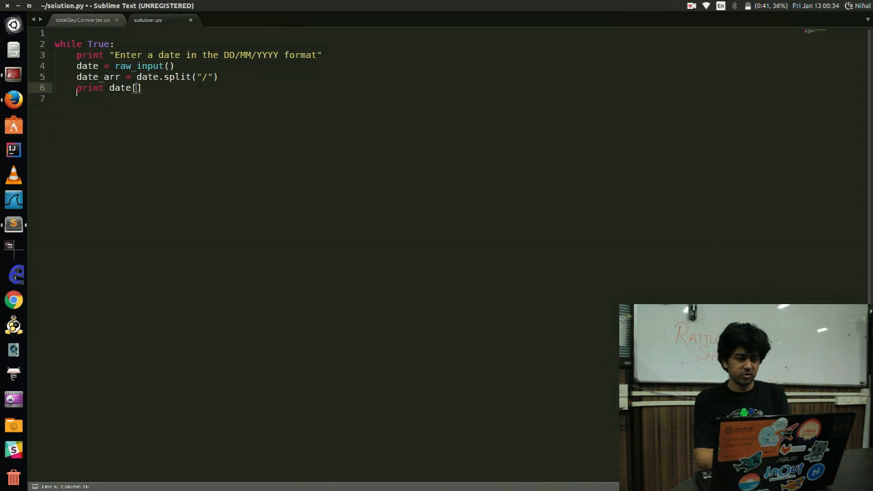
type("0")
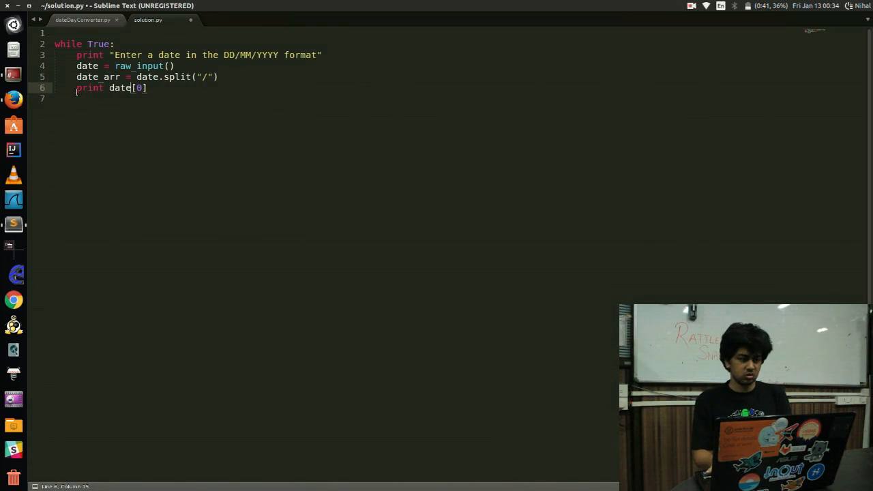
type("_arr")
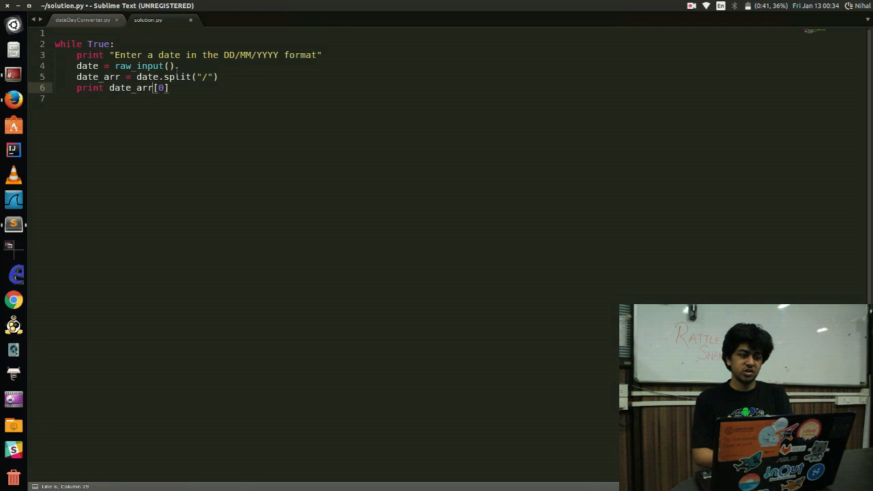
double_click(227, 55)
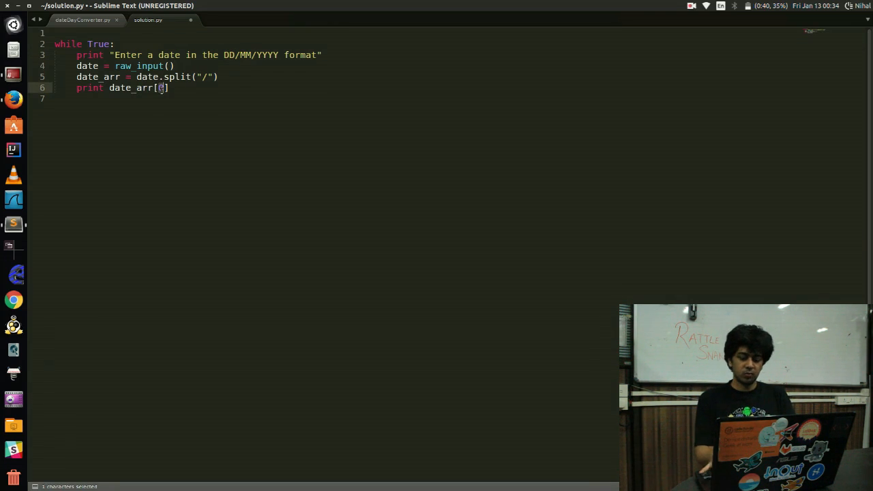
type("1")
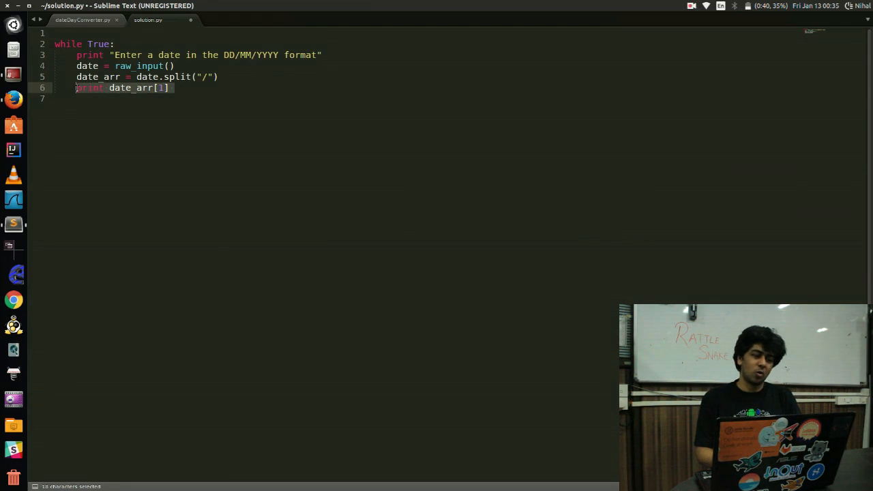
key("Delete")
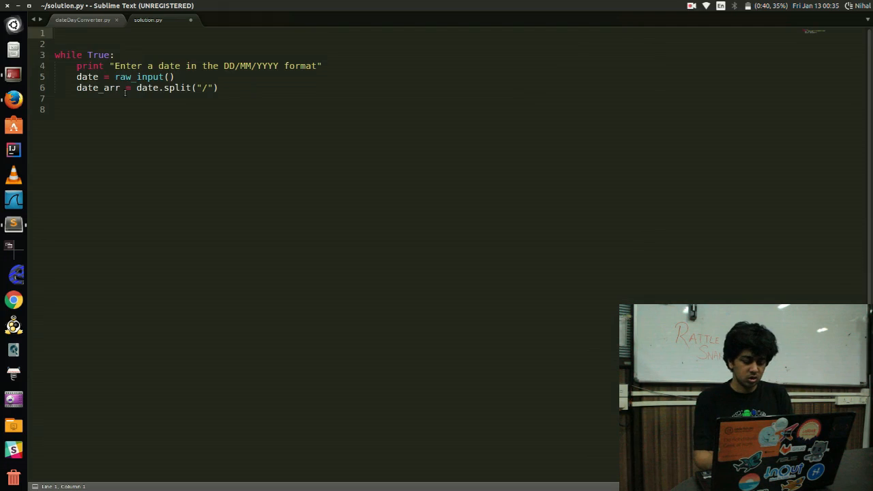
Write the function header def convert(day, month, year):
type("def")
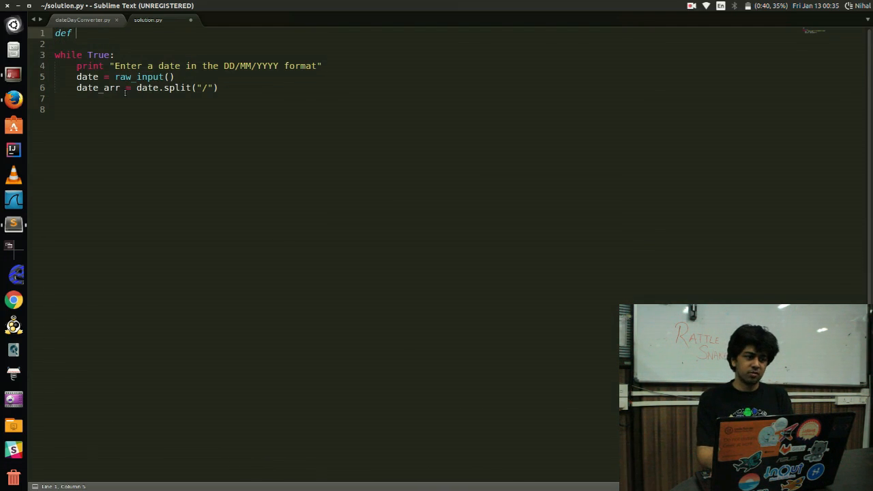
type("conve")
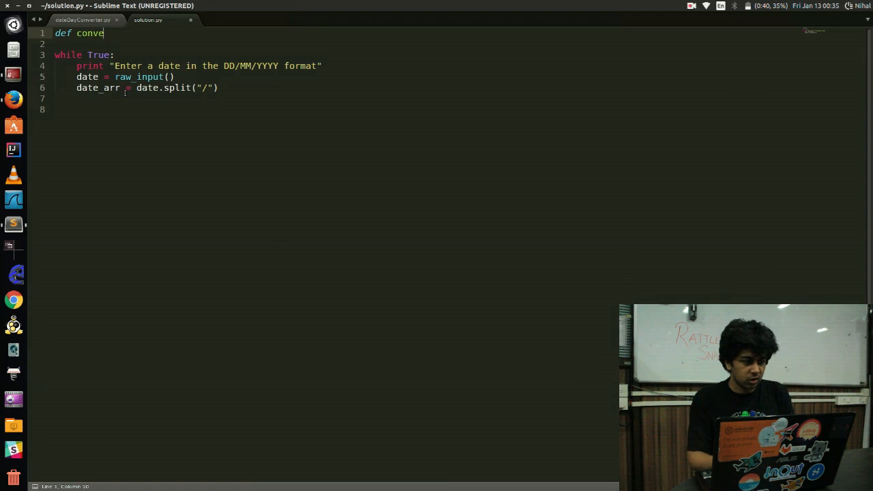
type("rt")
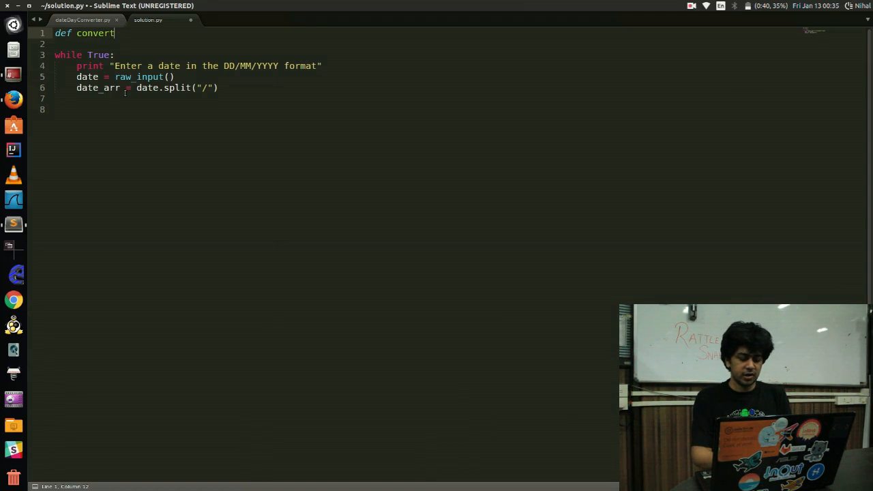
type("(day,")
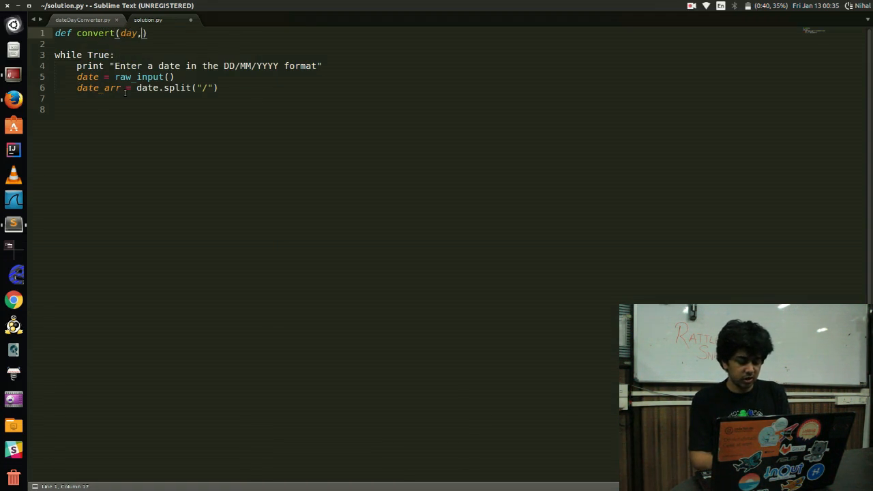
type("month,")
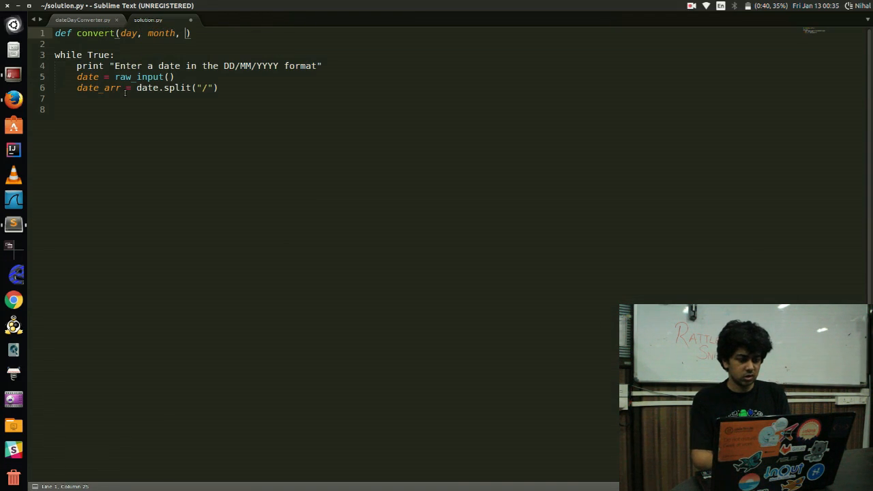
type("year):")
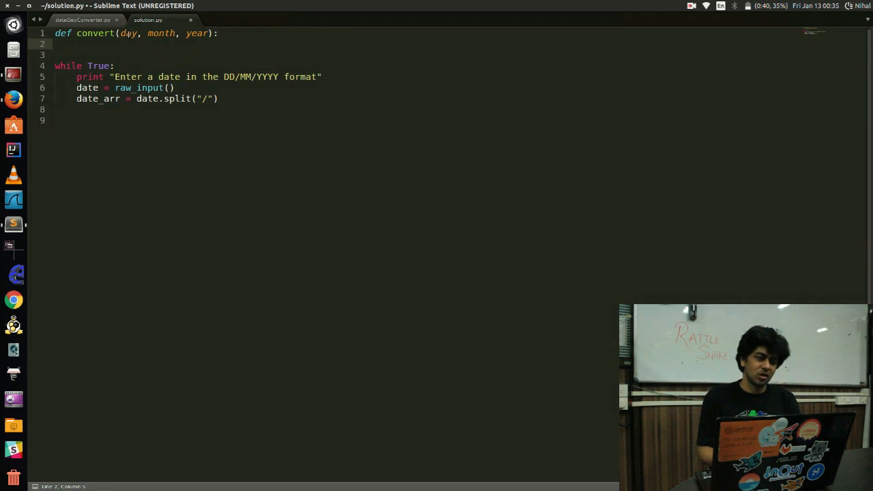
Call convert(date[0], date[1], date[2]) inside the while loop and save
double_click(128, 33)
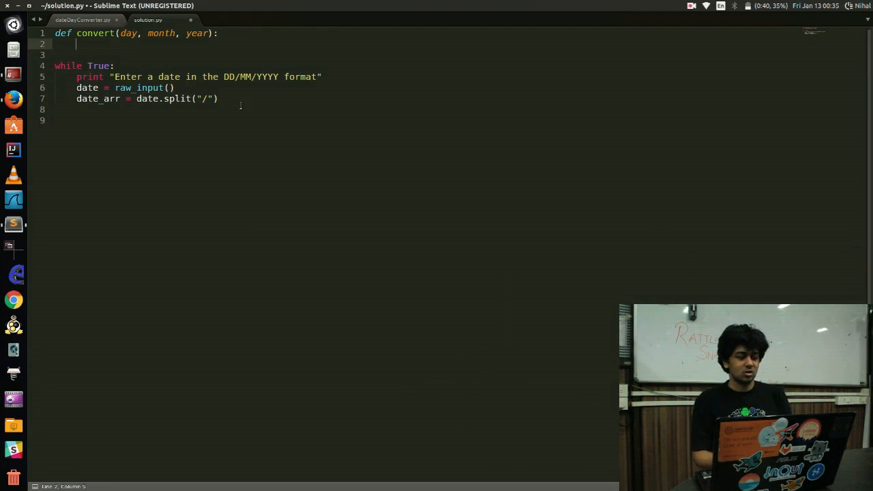
type("convert(date[0")
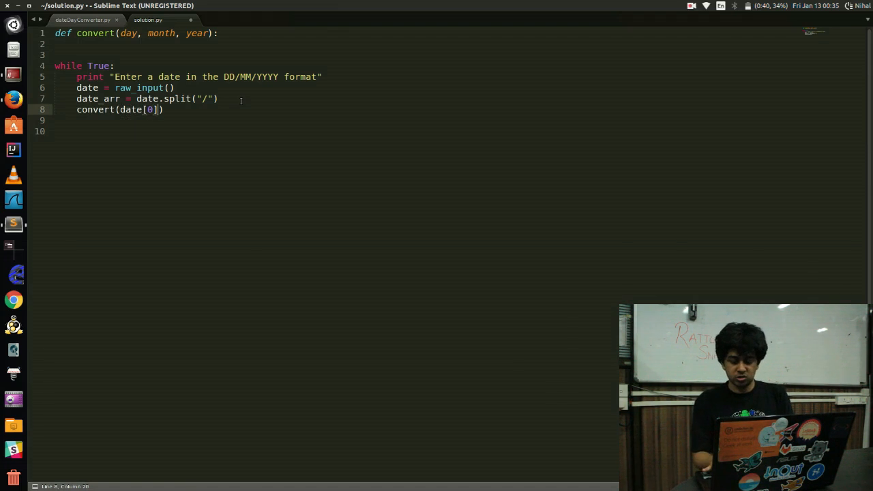
type(",")
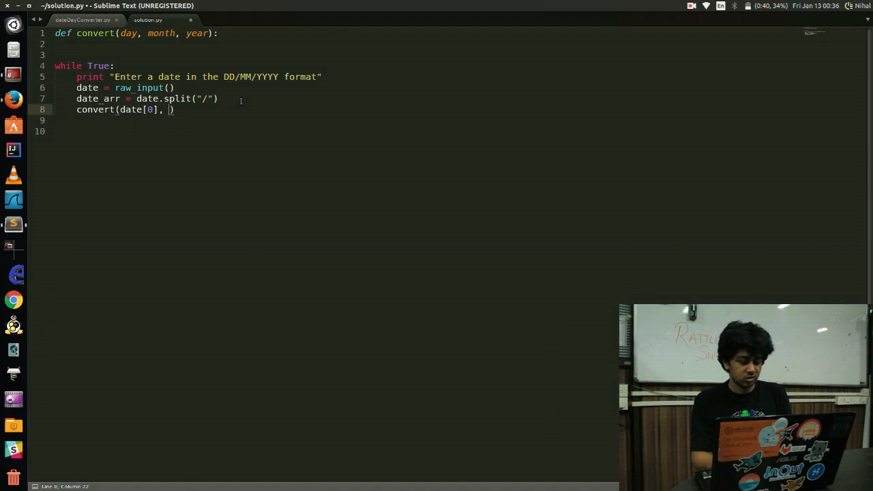
type("date[]")
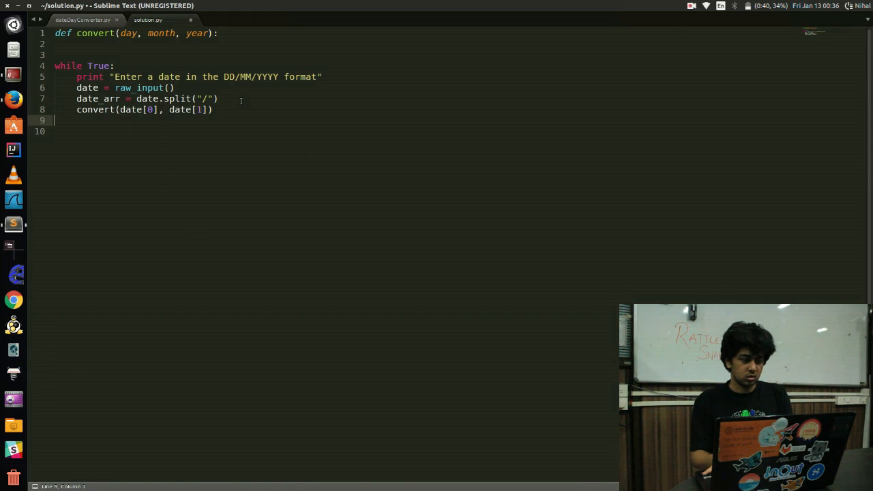
type(",")
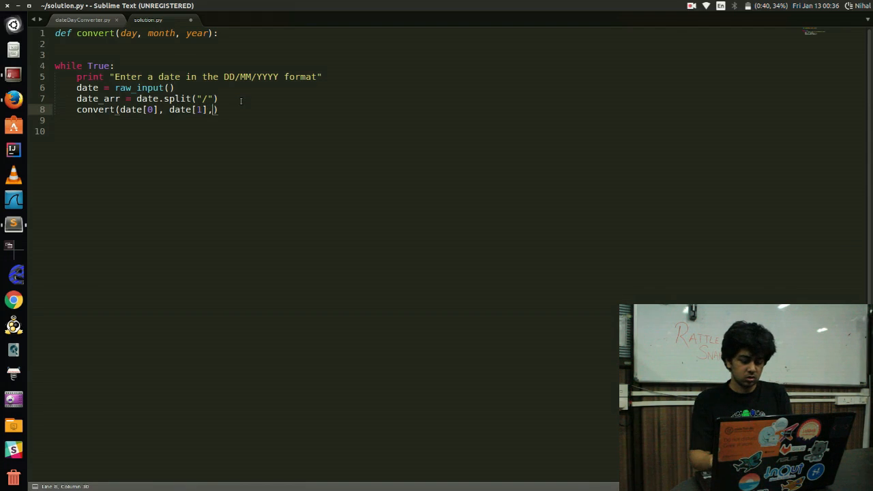
type("date[2]")
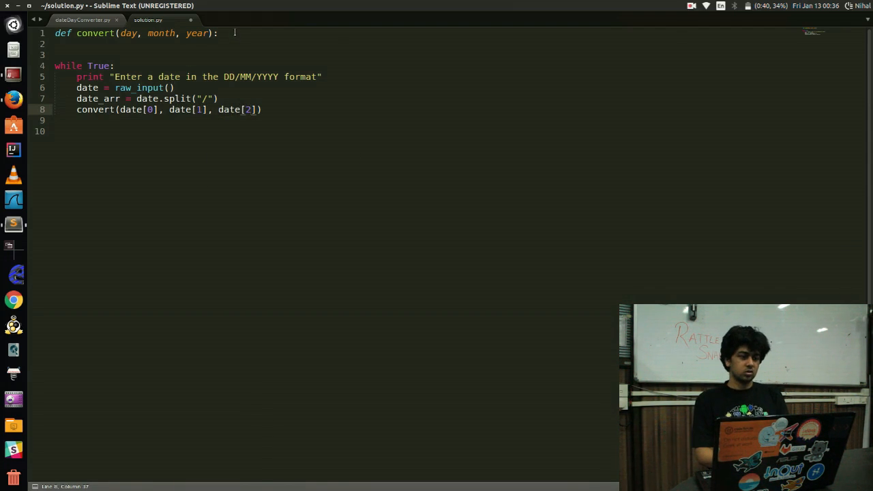
key("Return")
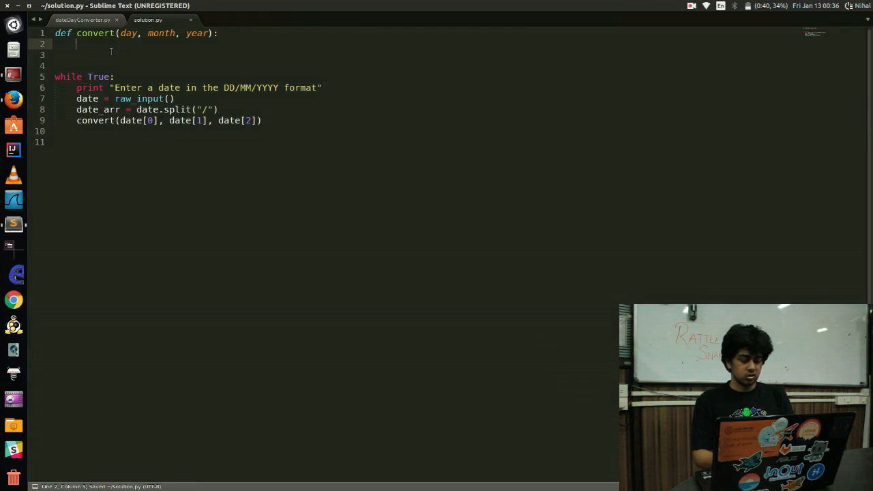
mouse_move(13, 100)
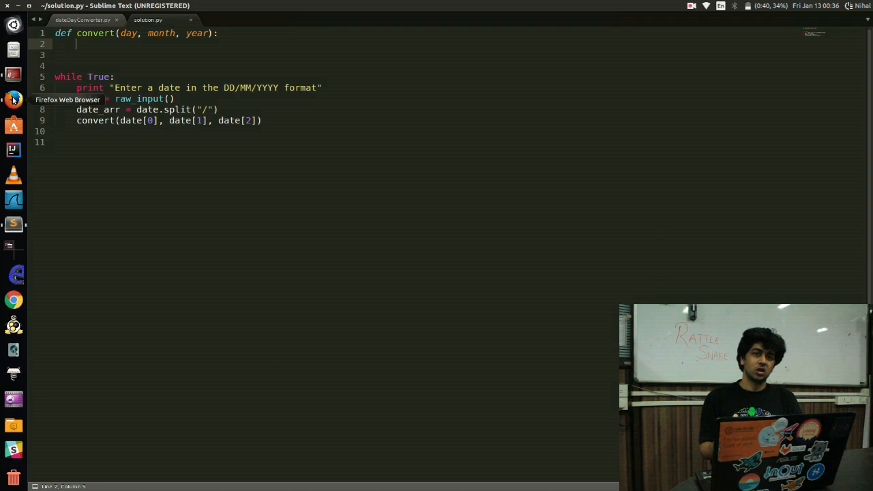
Search the web for 'how to determine the day from date' in Python
left_click(14, 100)
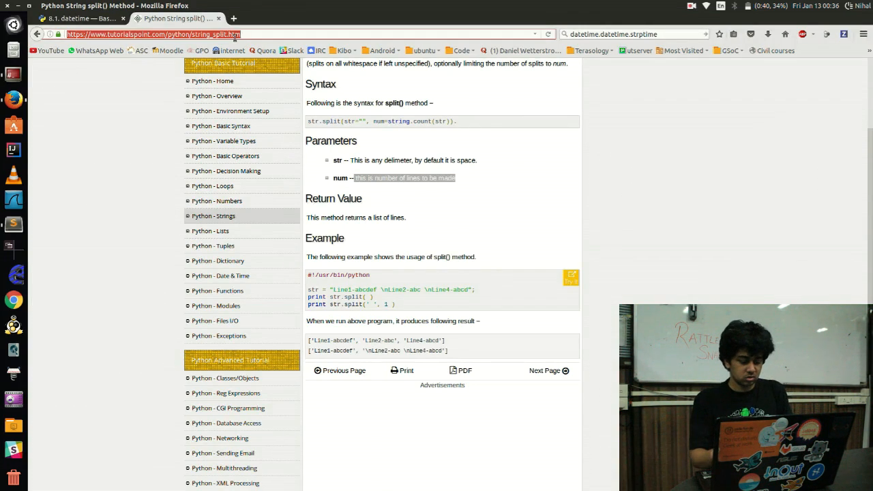
type("how to det")
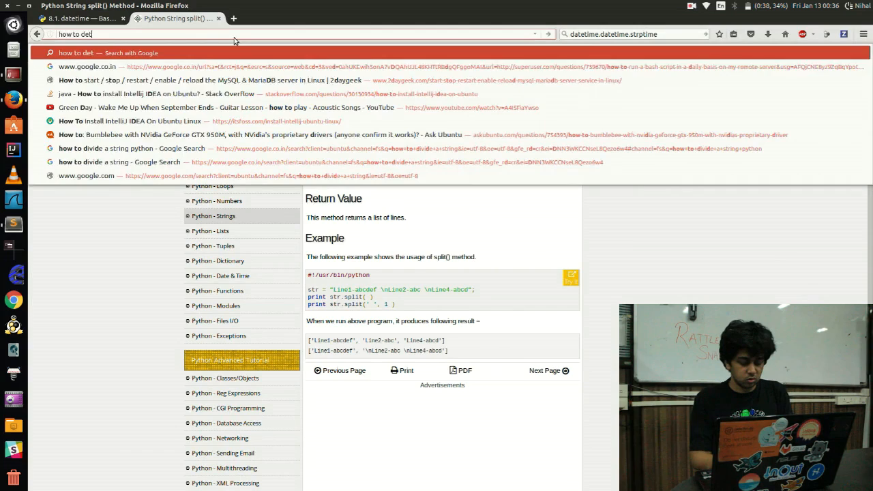
type("ermine the da")
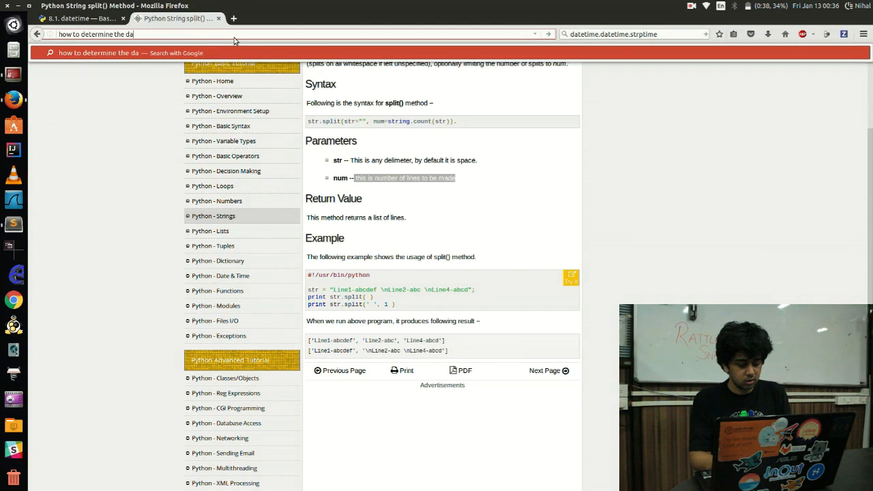
type("y from")
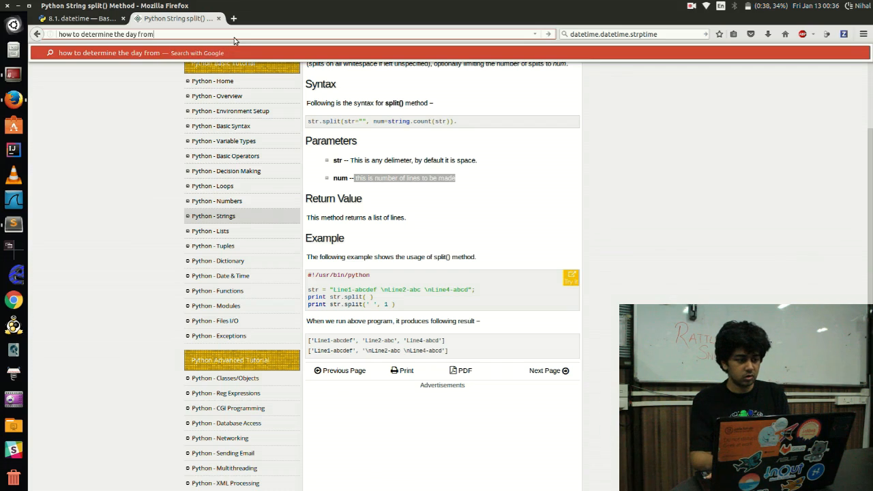
type("da")
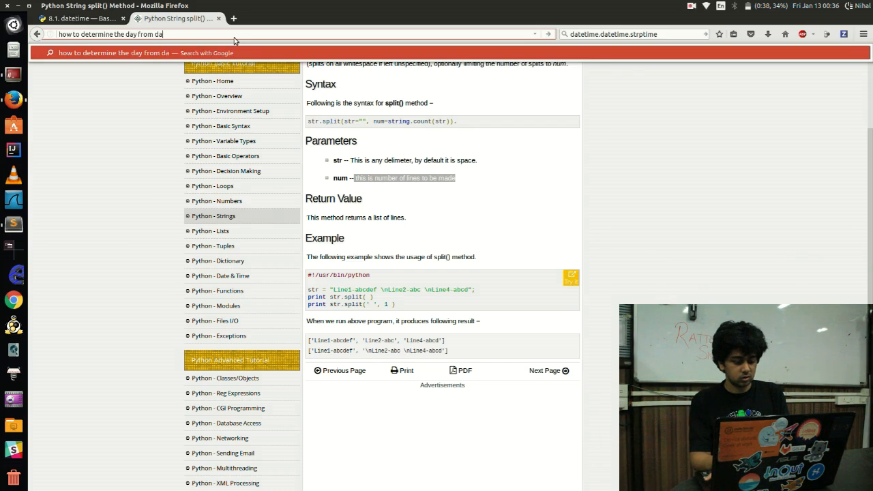
key("Return")
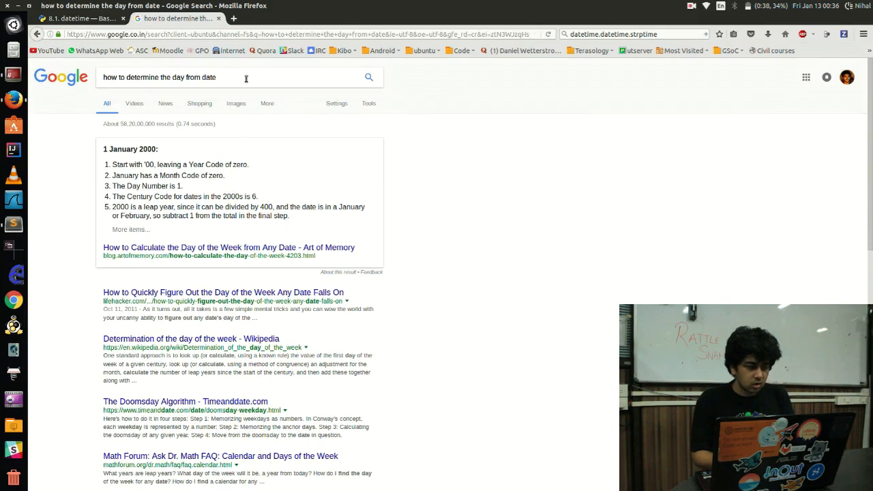
type("python")
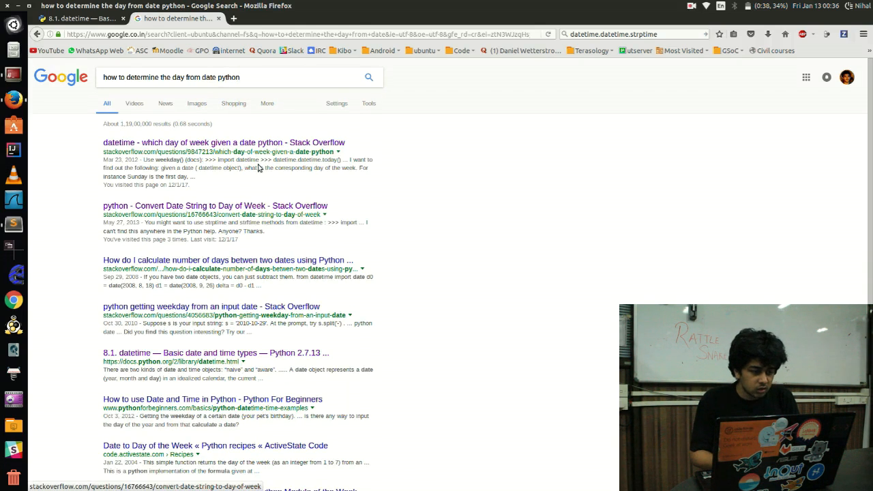
Browse Stack Overflow results, ending on the 'Convert Date String to Day of Week' answer
left_click(223, 142)
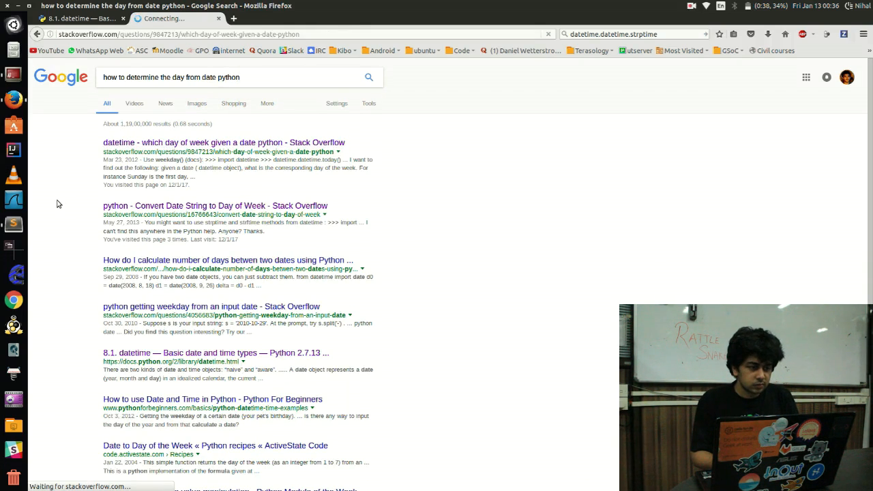
left_click(224, 142)
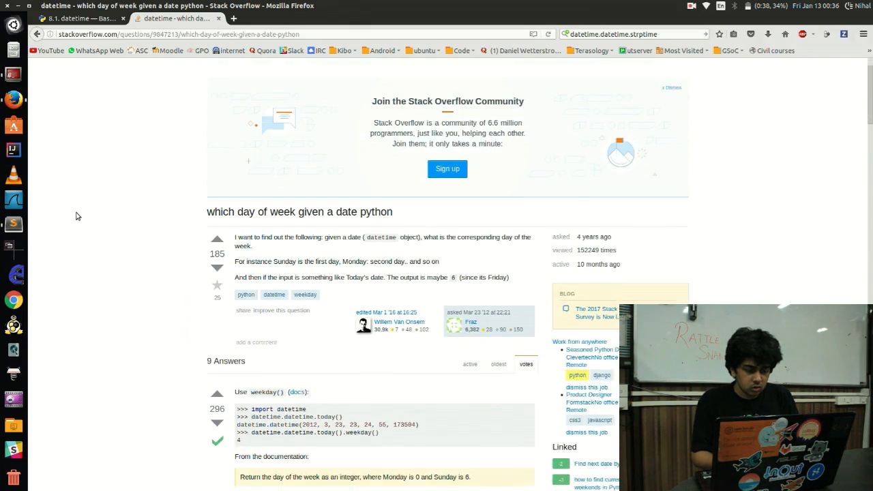
scroll("down", 3)
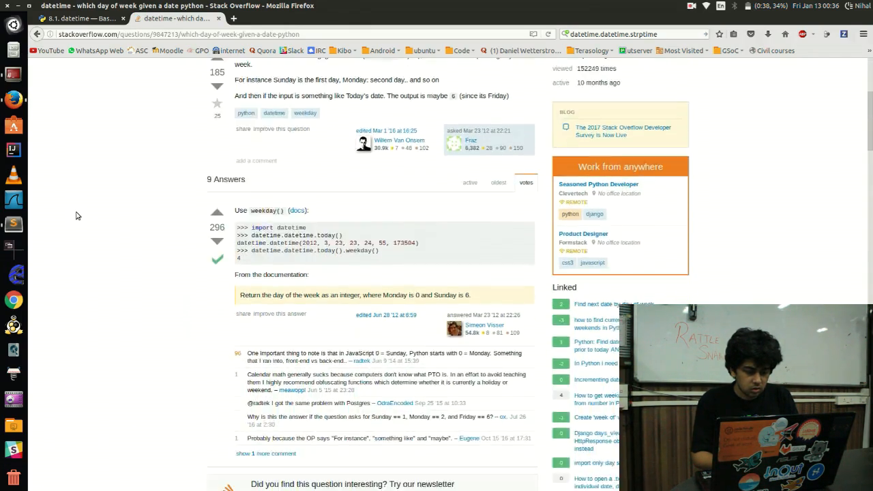
scroll("down", 3)
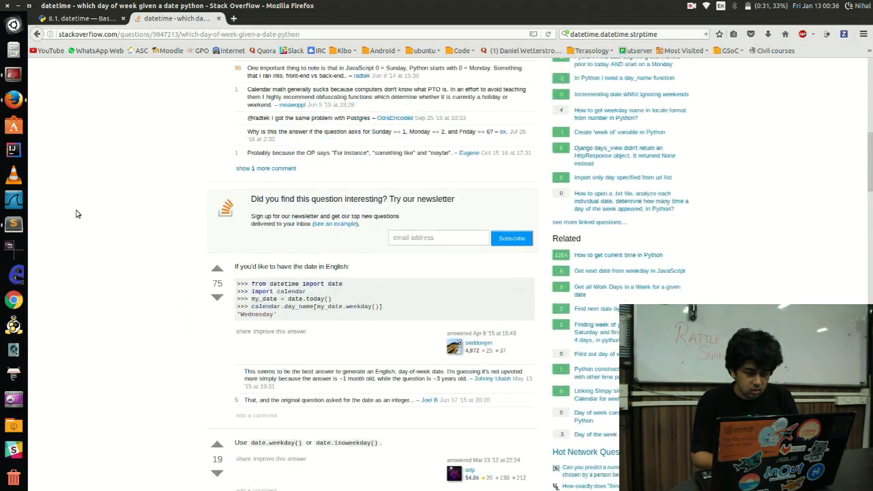
scroll("down", 3)
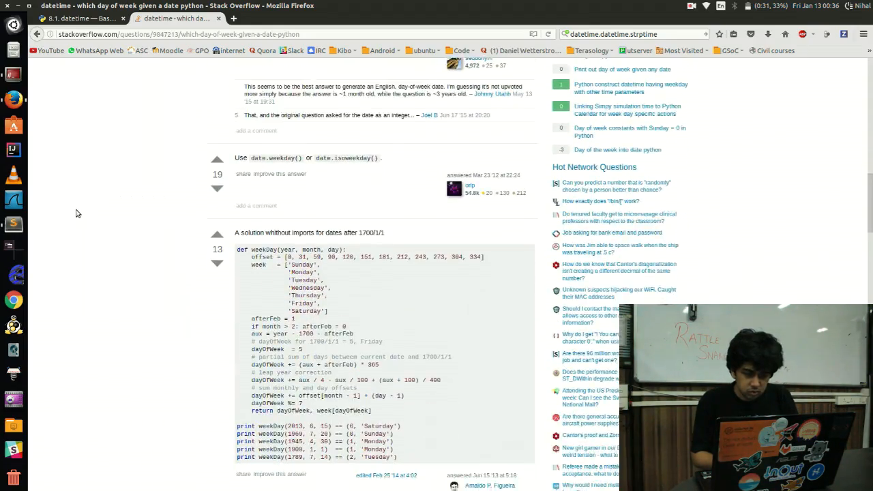
scroll("down", 3)
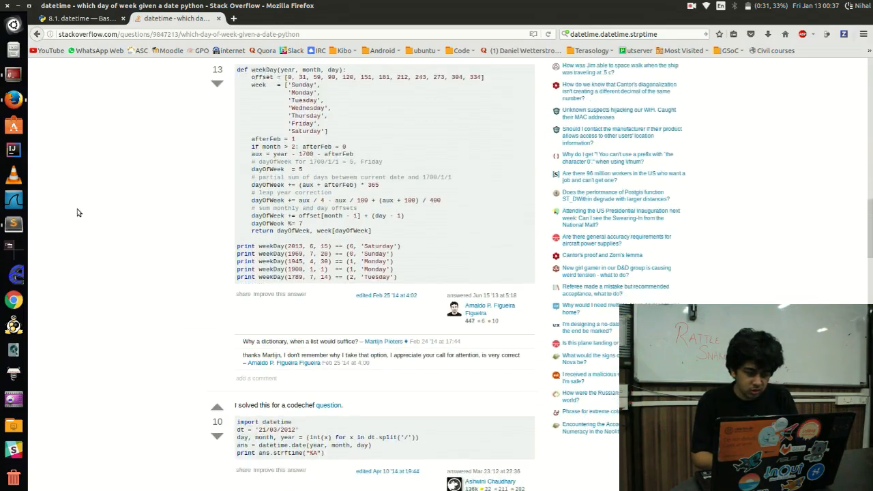
scroll("down", 3)
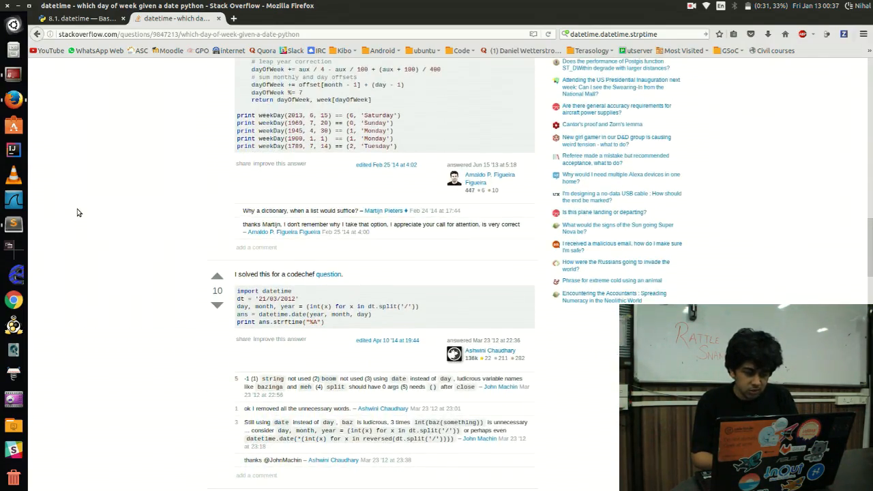
scroll("down", 3)
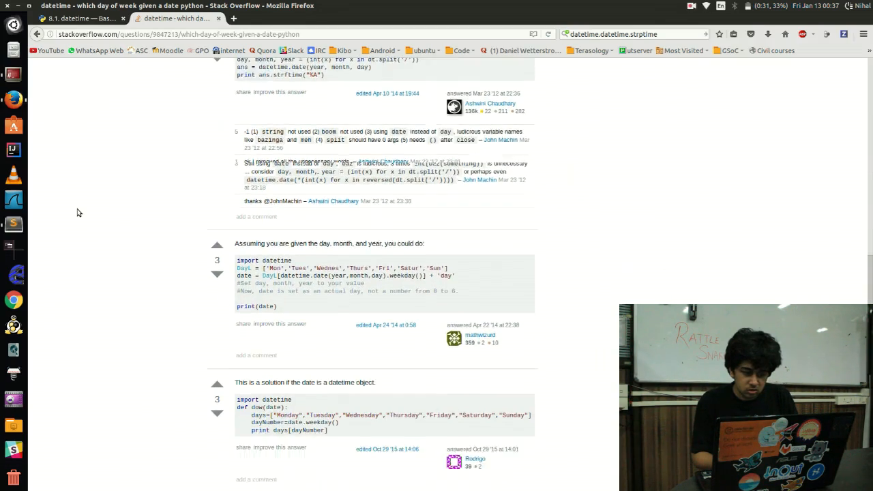
scroll("down", 3)
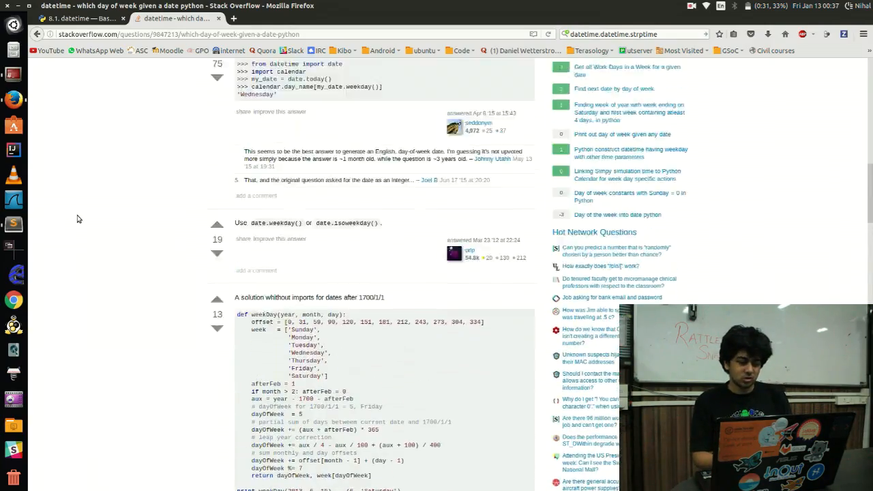
scroll("down", 3)
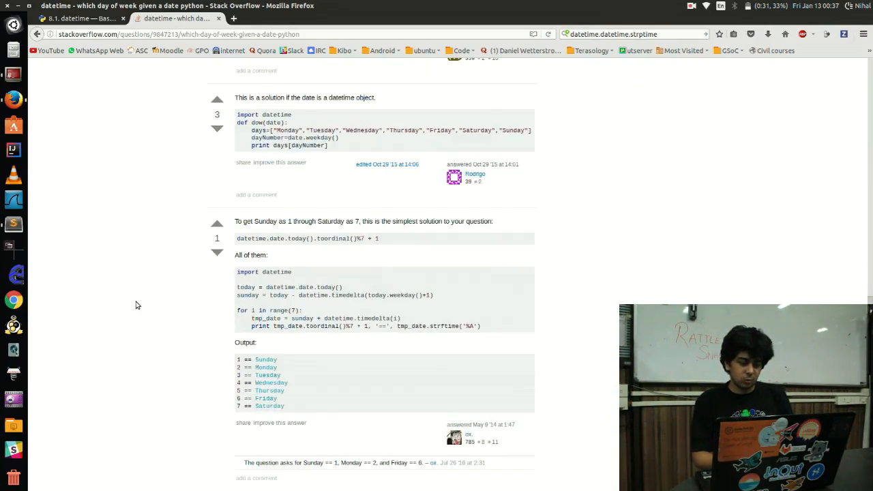
mouse_move(235, 243)
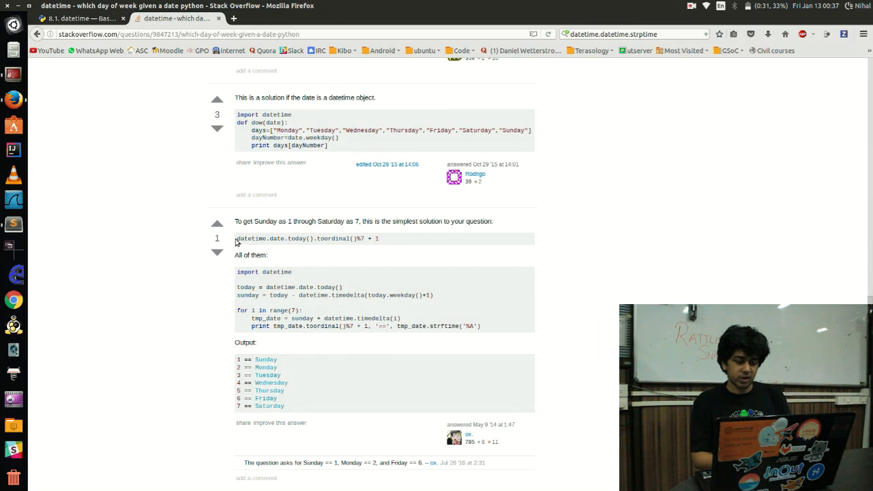
mouse_move(361, 372)
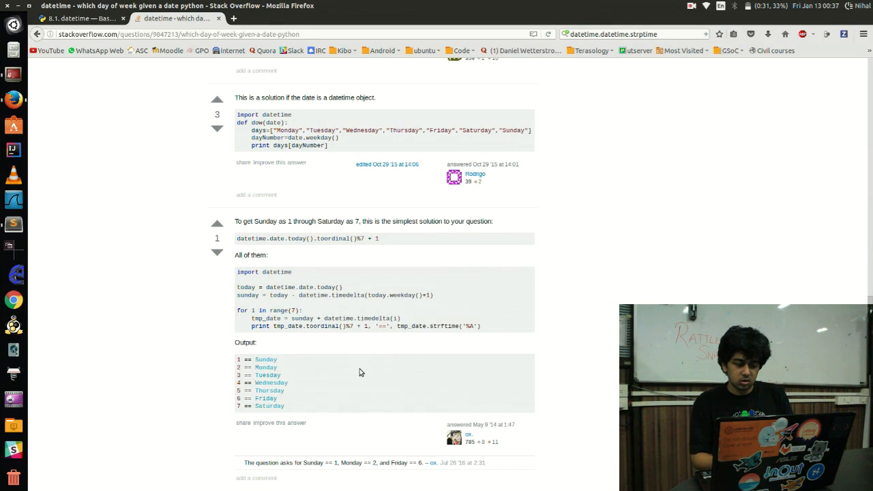
scroll("down", 3)
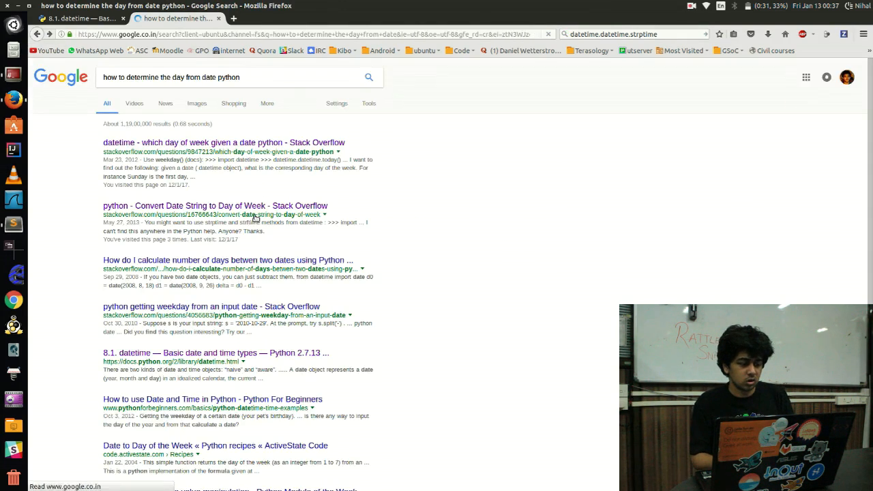
left_click(215, 205)
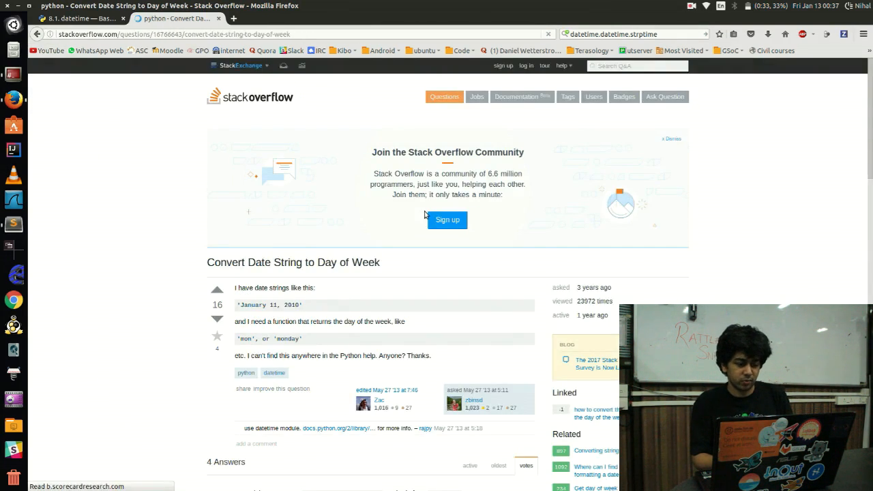
scroll("down", 3)
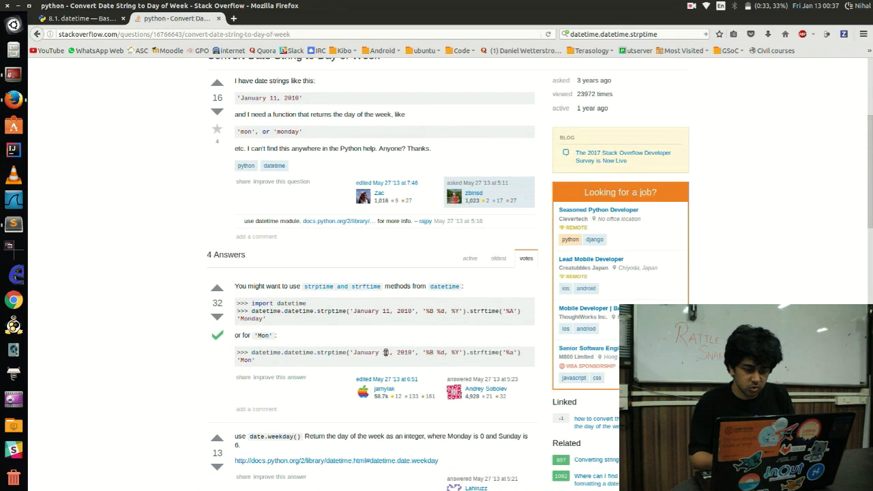
double_click(278, 303)
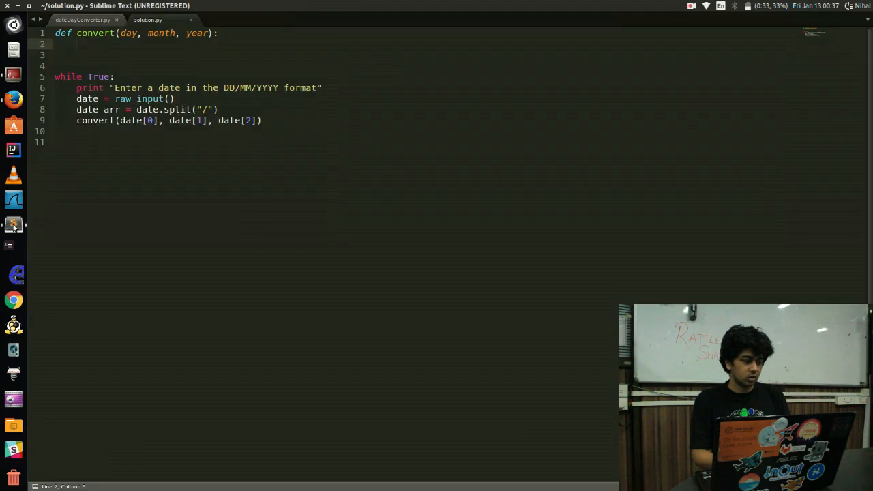
Add 'import datetime' and a sample strptime call using the '%B %d, %Y' format
type("0")
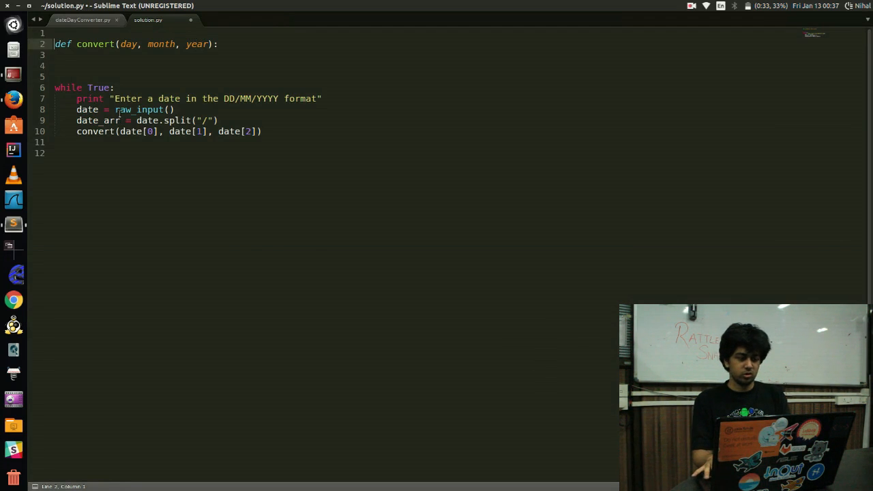
type("import datetime")
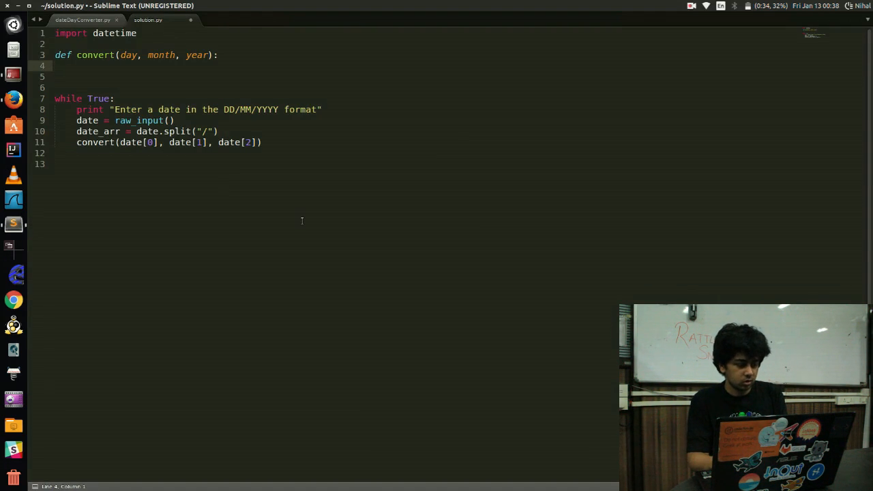
type("datetime.datetime.strptime('January 11, 2010', '%B %d, %Y')")
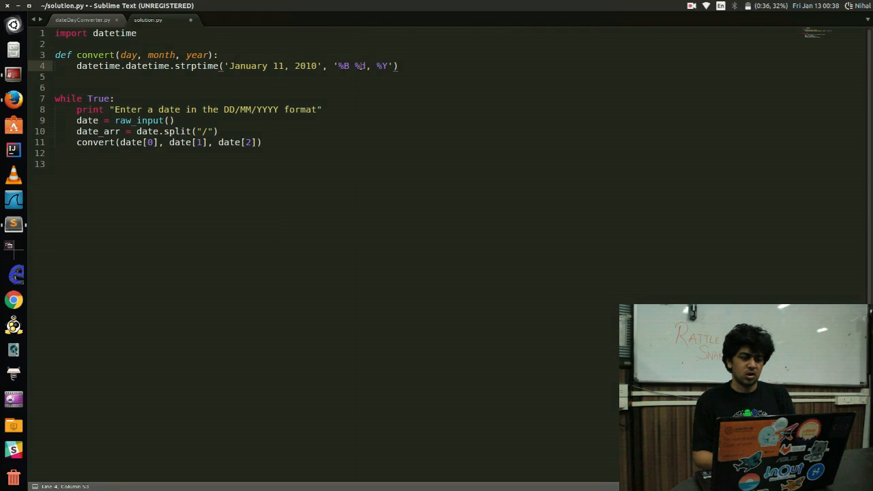
Replace the sample with month, day and year in '%m %d, %Y', assigned to date
type("%m")
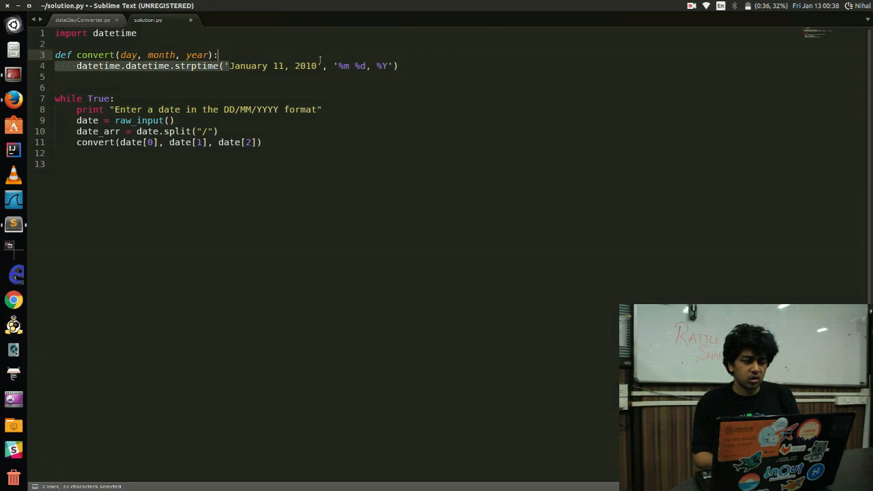
key("Delete")
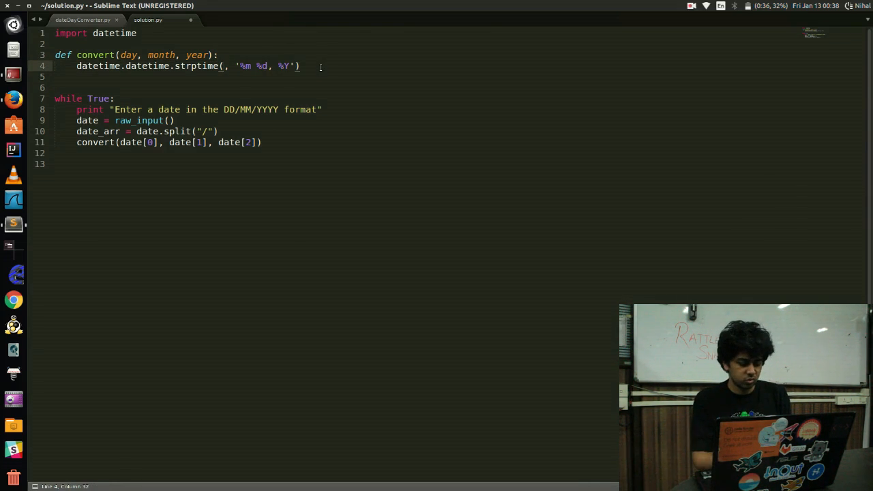
type("month +")
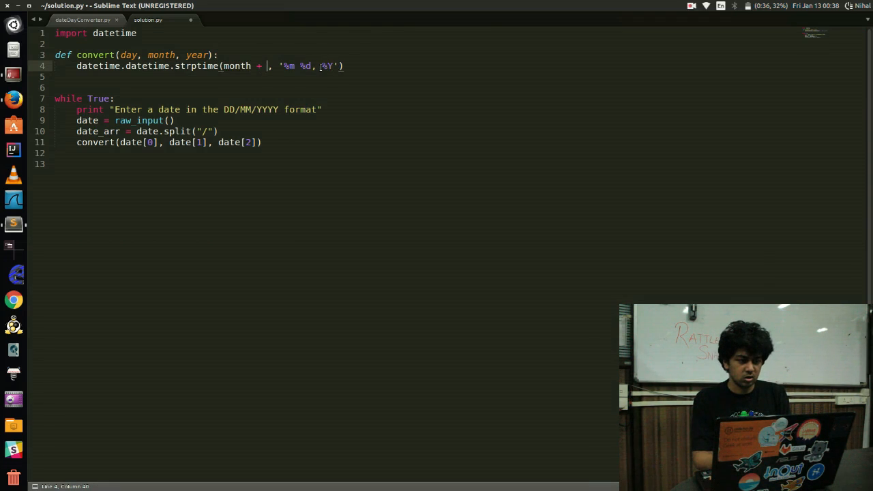
type("\" \" + day + \", \" +")
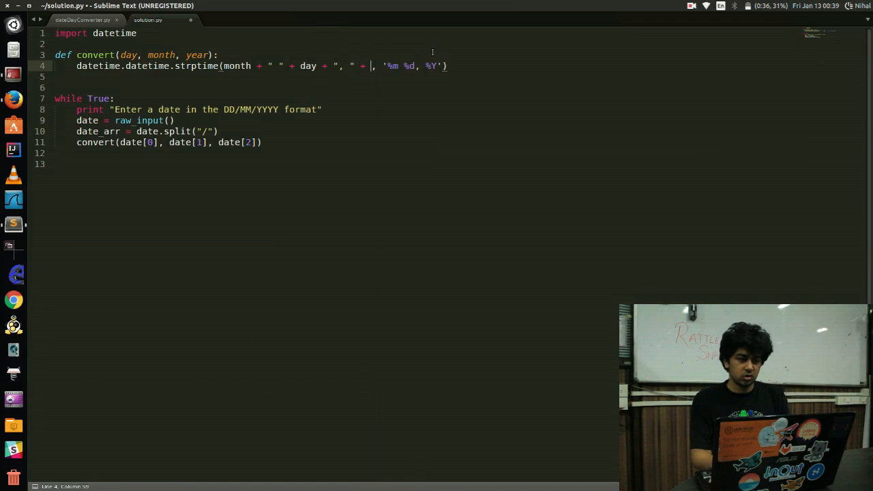
type("year")
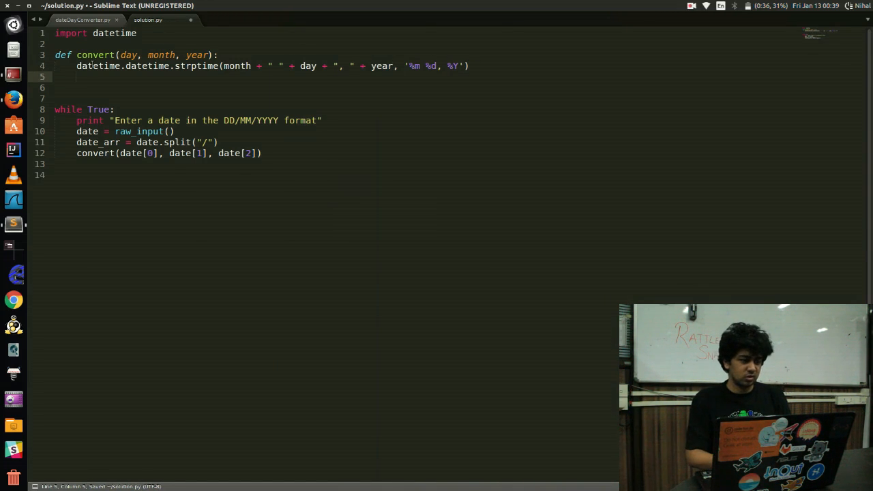
type("date =")
type("print")
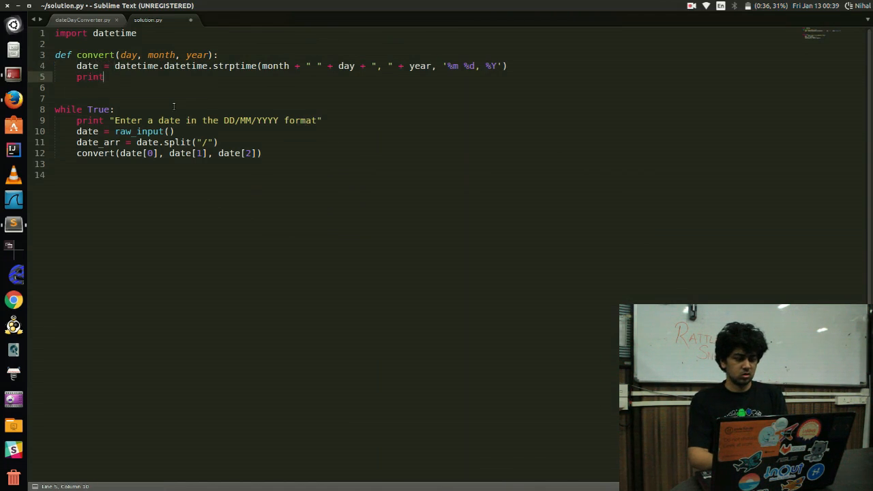
type("date")
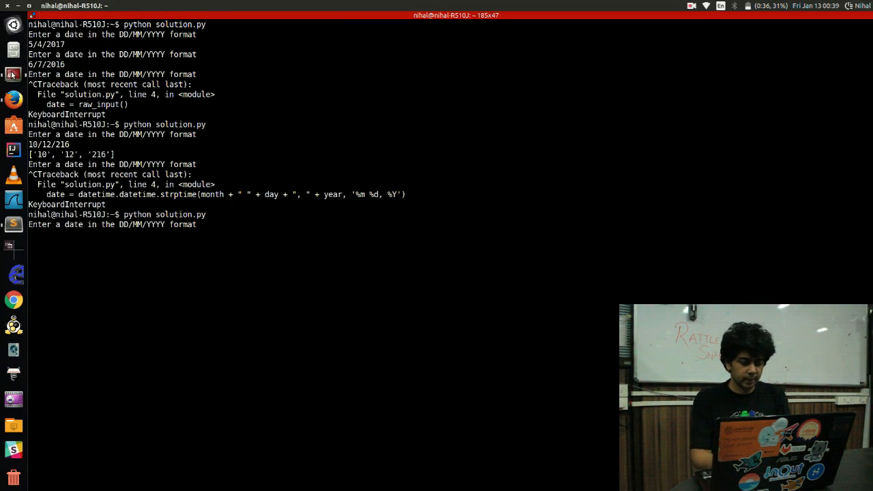
Enter 10/11/1996 at the running script's date prompt
type("10/11/1996")
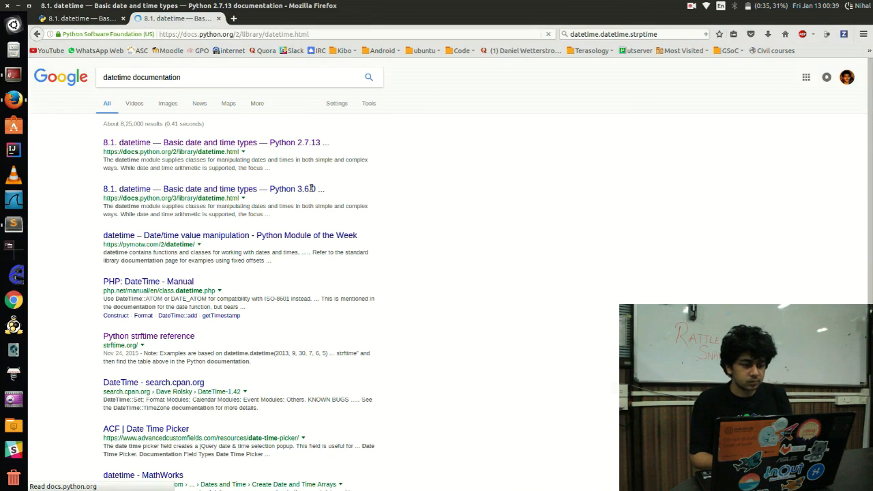
Open the Python 2.7 datetime docs, find 'strptime', and inspect the %Y directive
left_click(217, 142)
type("s")
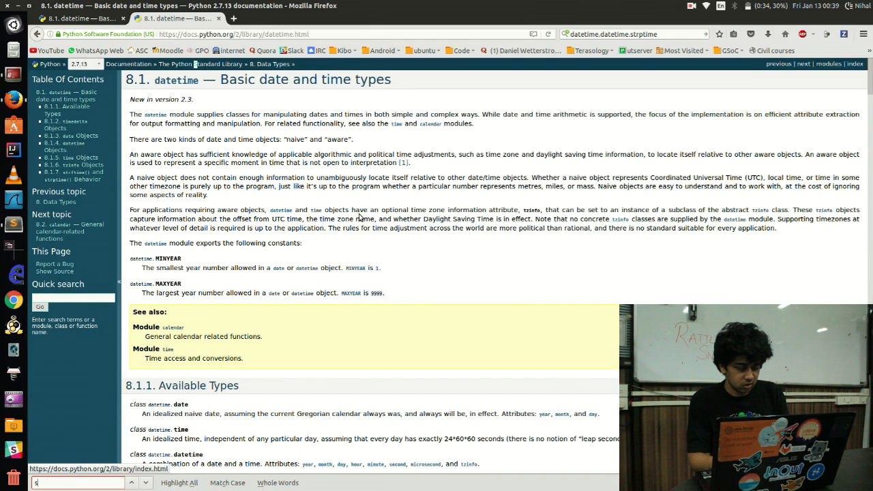
type("trptime")
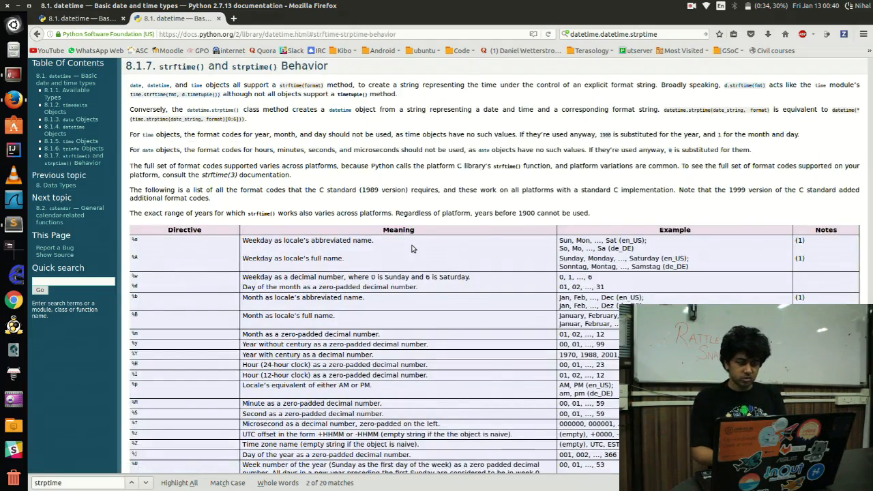
scroll("down", 3)
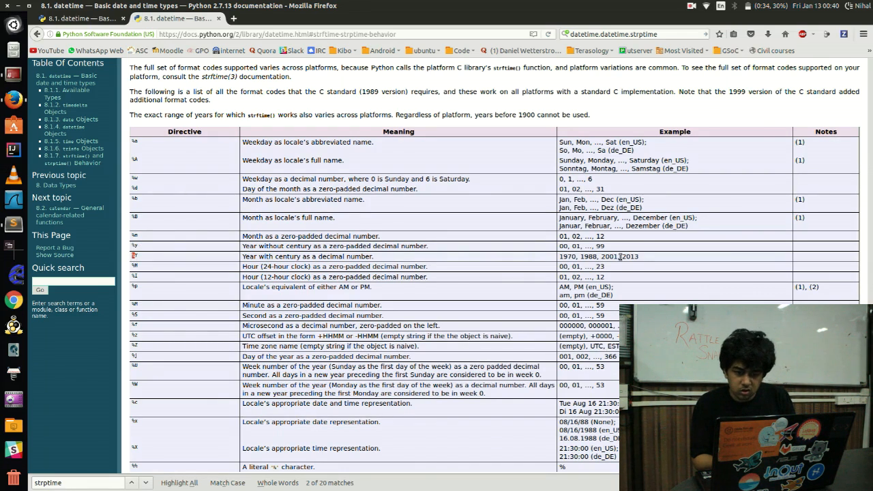
double_click(598, 256)
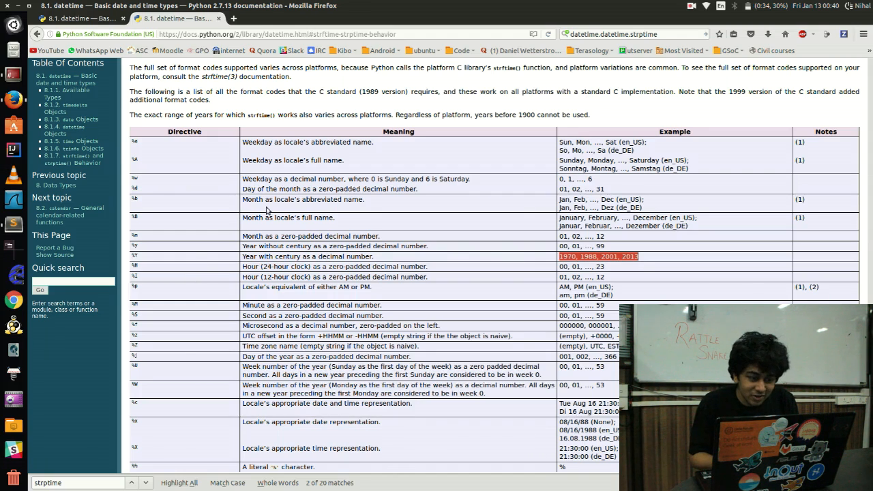
mouse_move(131, 191)
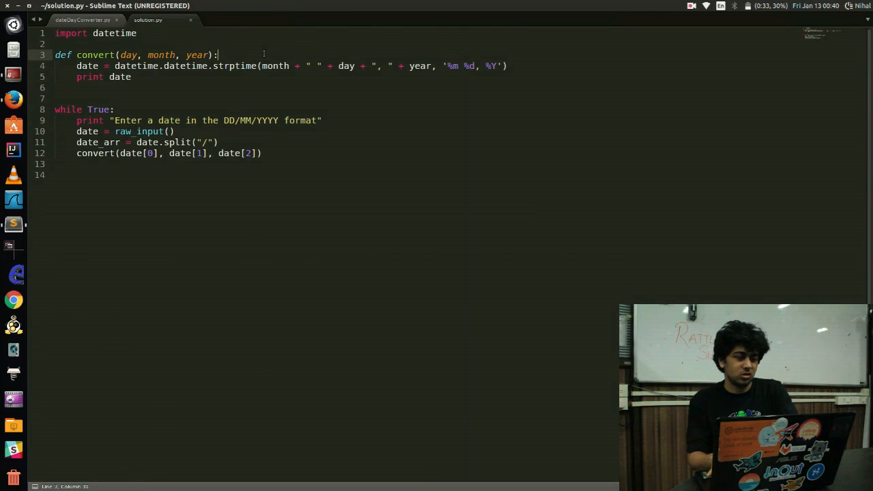
Add a 'print date' line after the strptime line in convert
type("st")
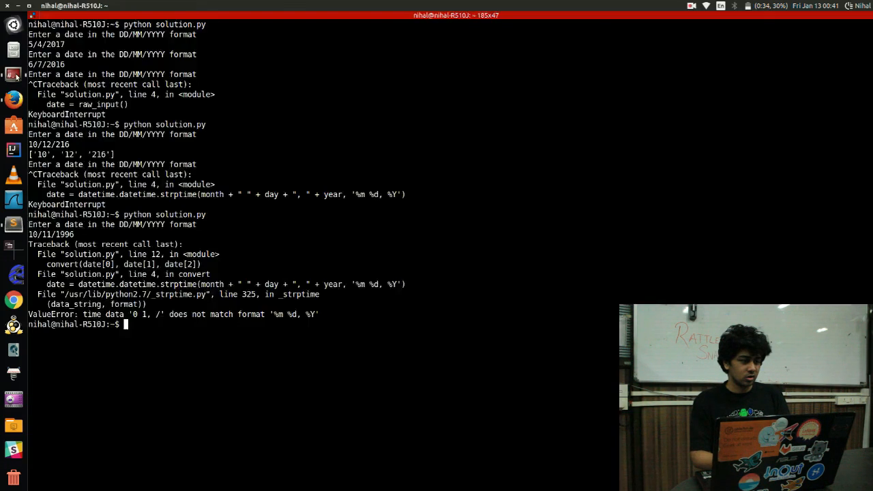
Run the script with 10/11/1996 and read the '%m %d, %Y' ValueError traceback
key("Return")
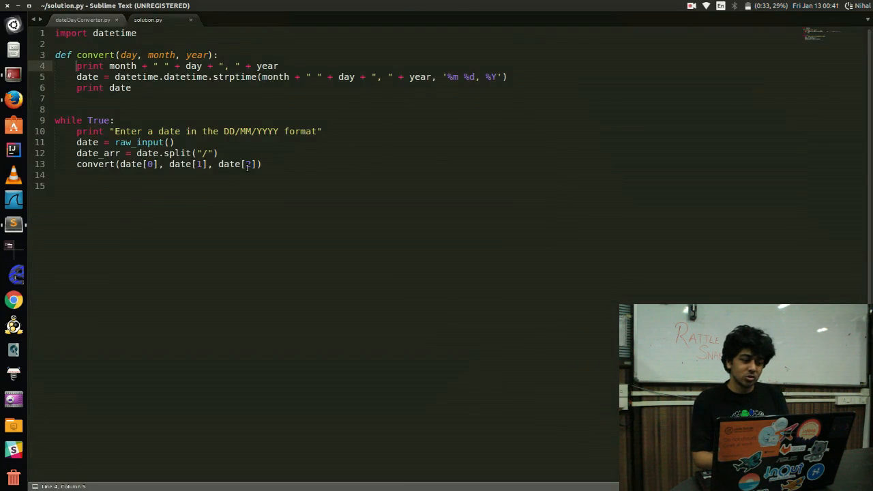
Make print month + " " + day + ", " + year the first line of convert
key("ctrl+a")
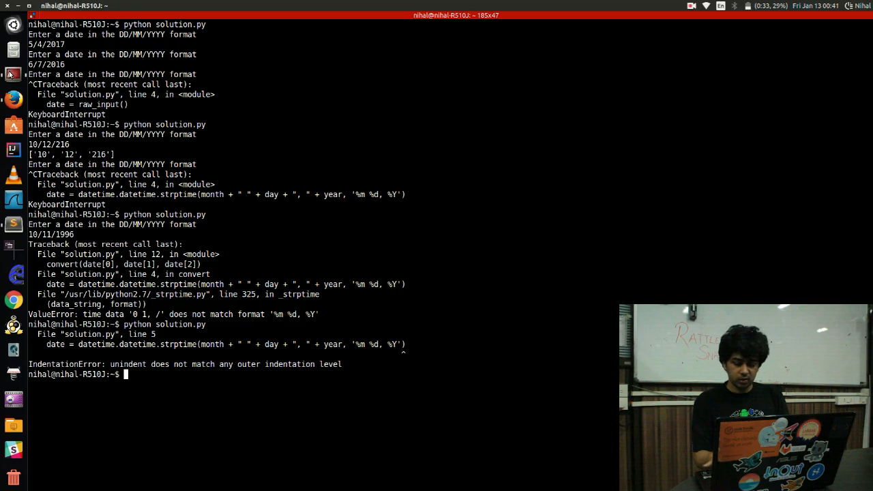
Rerun solution.py after the IndentationError and submit a 10/11/19 date at the prompt
type("10/11/19")
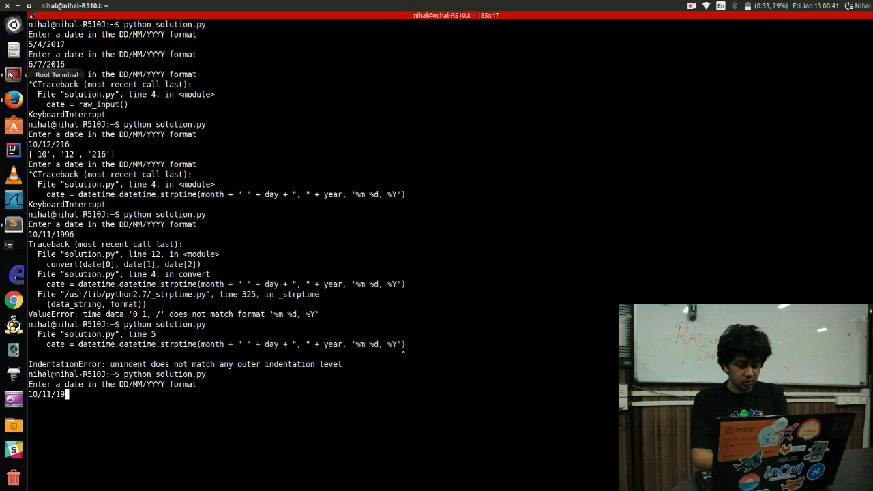
key("Return")
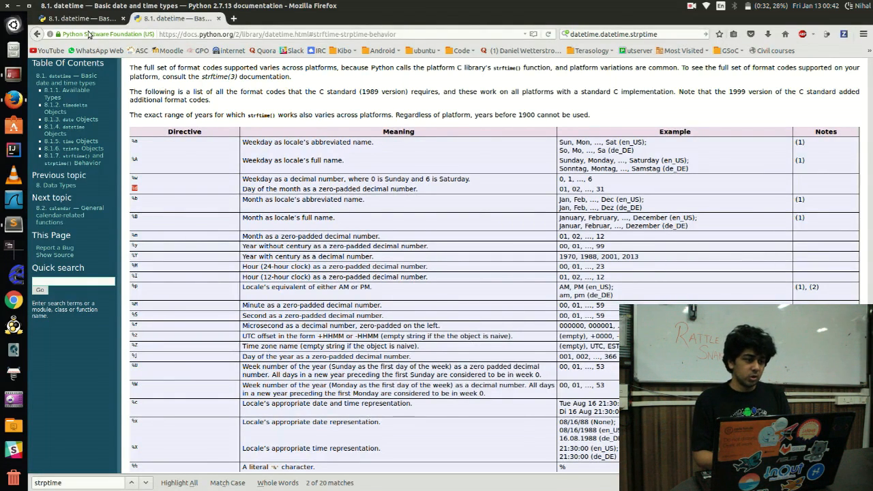
Return to the 'how to convert date to day' search and add 'python' to it
left_click(54, 34)
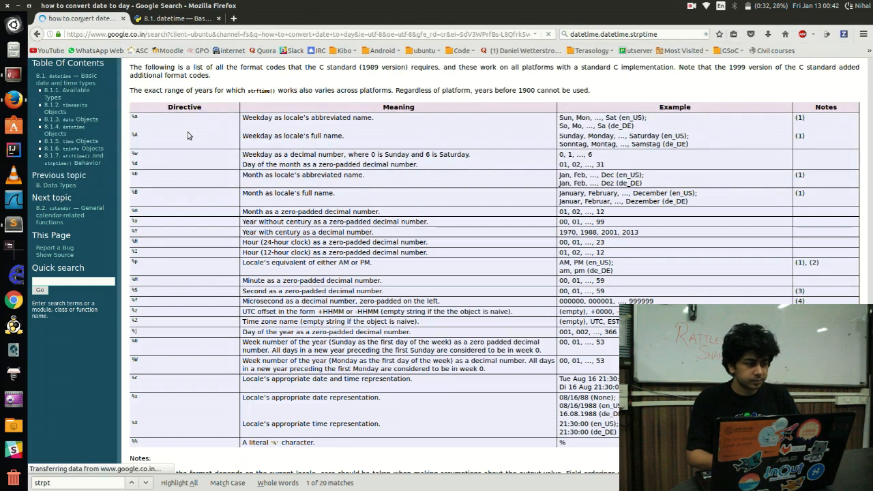
left_click(81, 18)
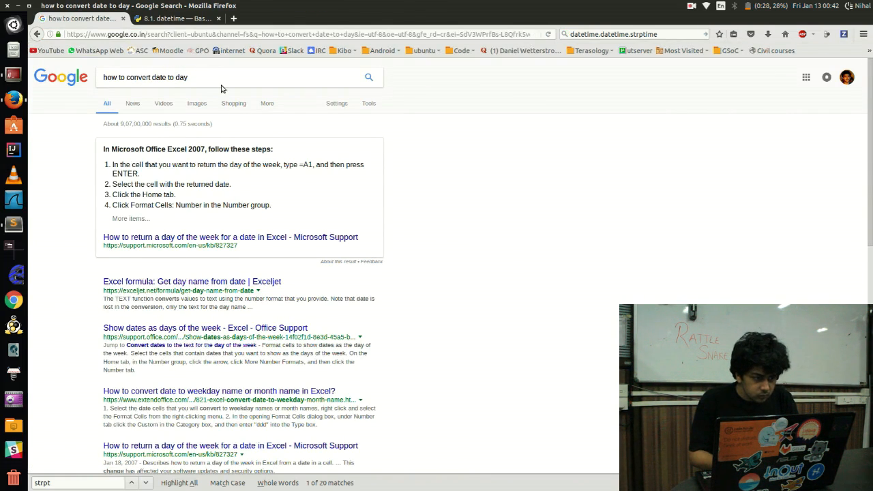
type("python")
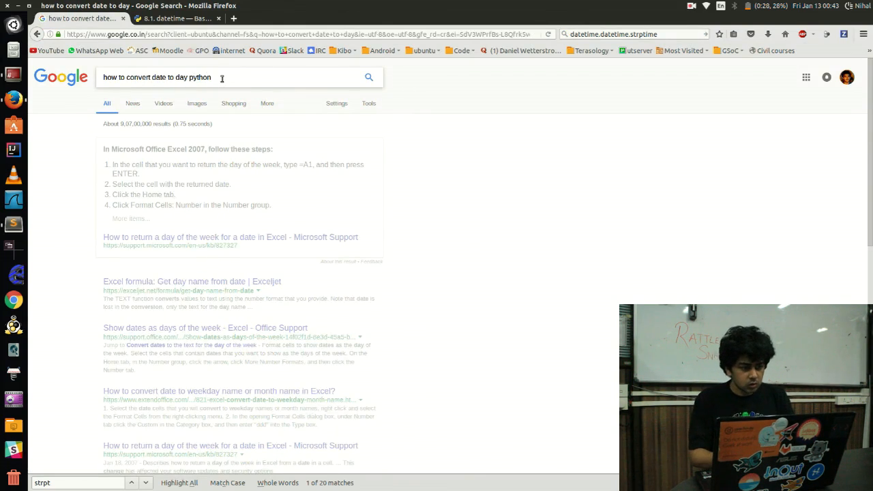
key("Return")
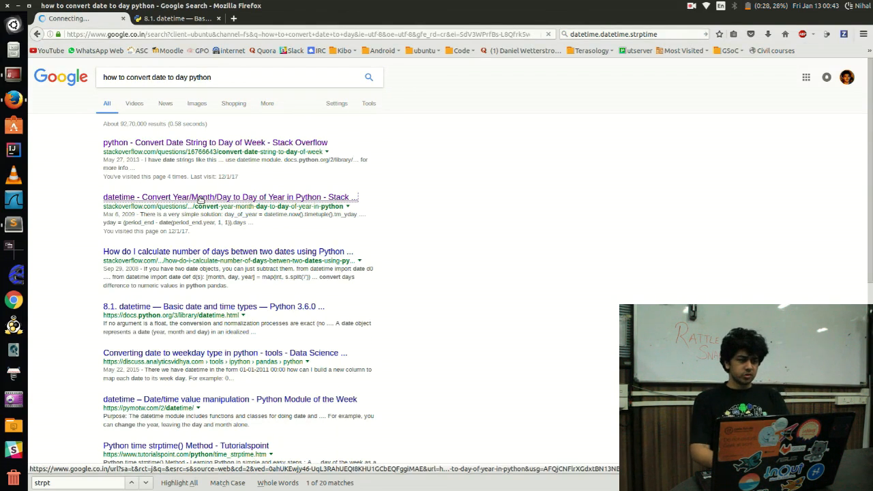
Open Stack Overflow results, settling on 'Convert Date String to Day of Week' answers
left_click(230, 197)
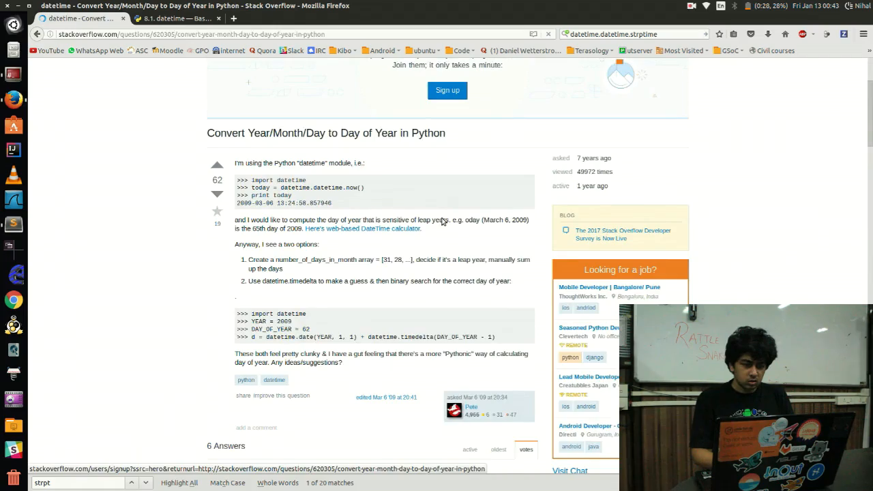
scroll("down", 3)
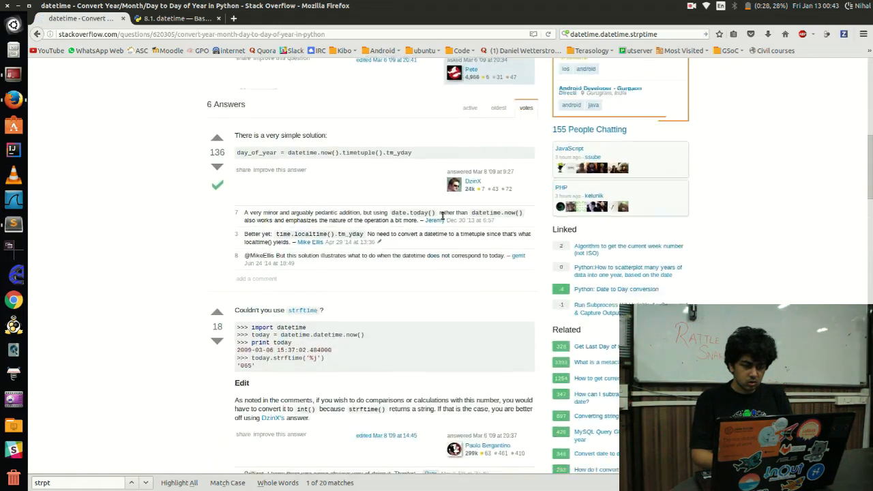
scroll("down", 3)
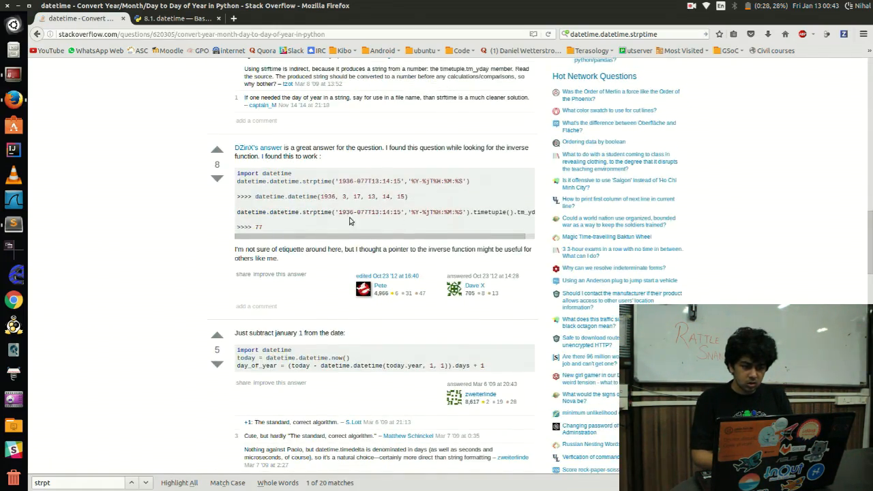
scroll("down", 3)
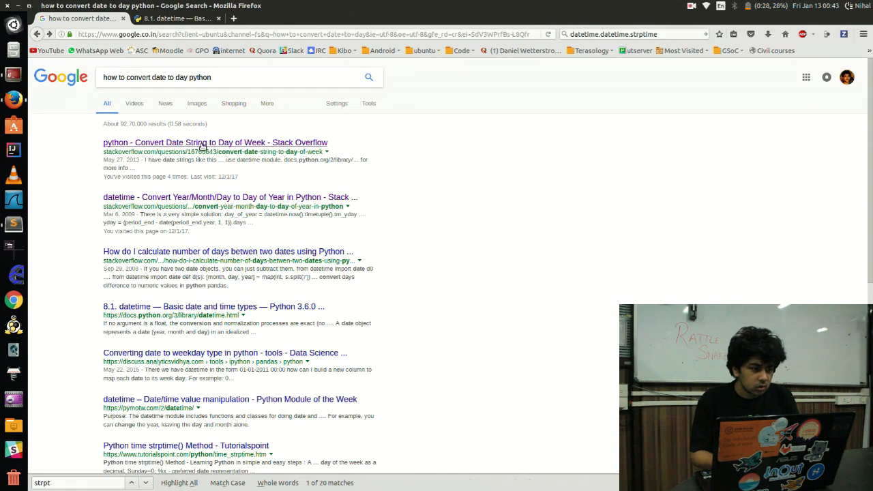
left_click(215, 142)
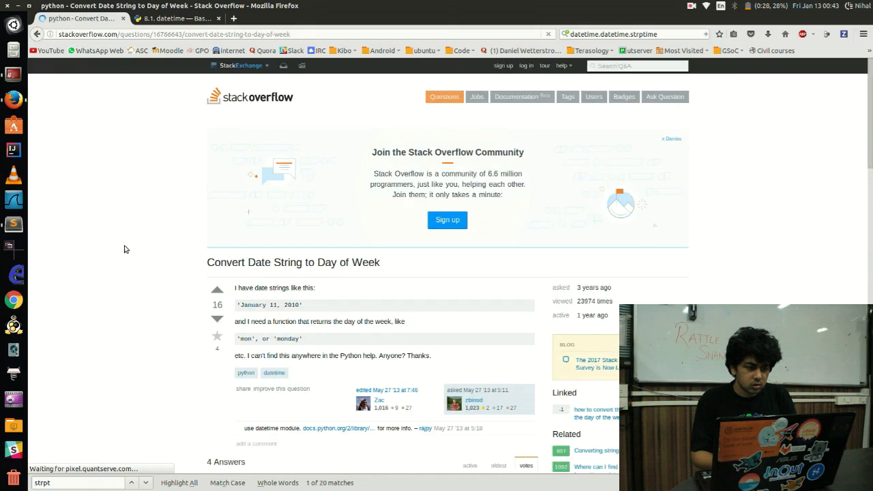
scroll("down", 3)
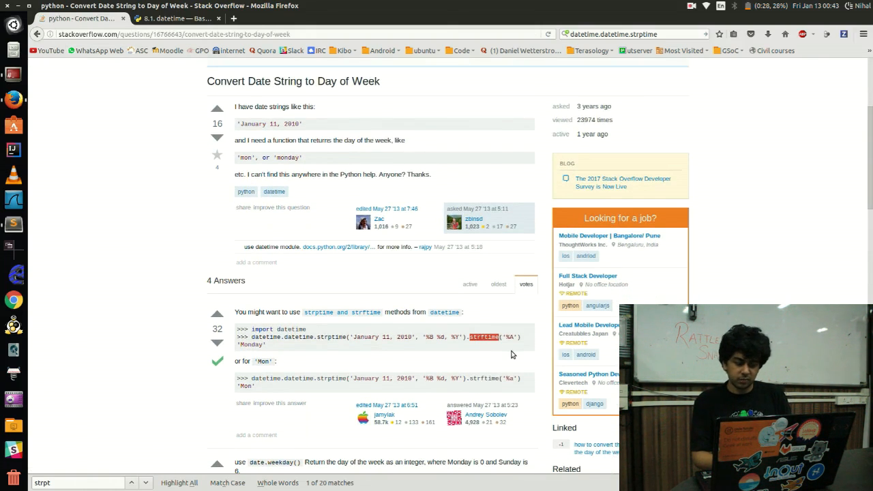
mouse_move(14, 99)
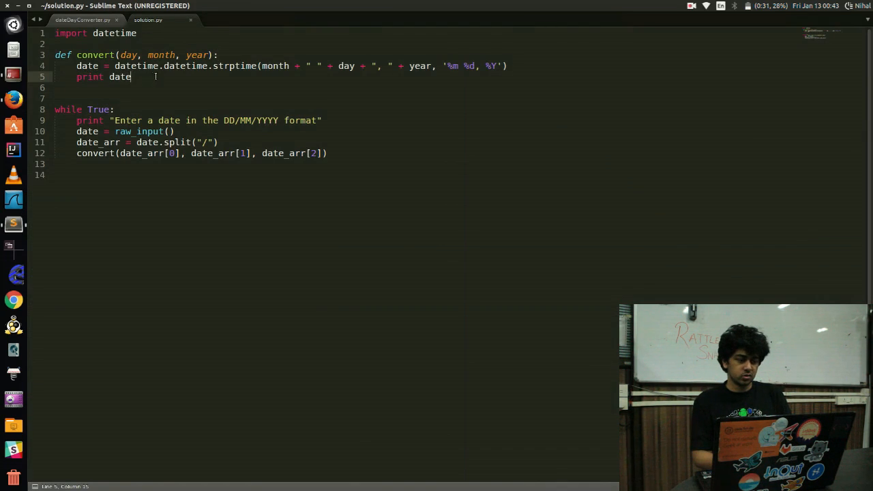
Print date.strftime('%A') in convert and check the weekday full-name directive in the docs
type("strftime(")
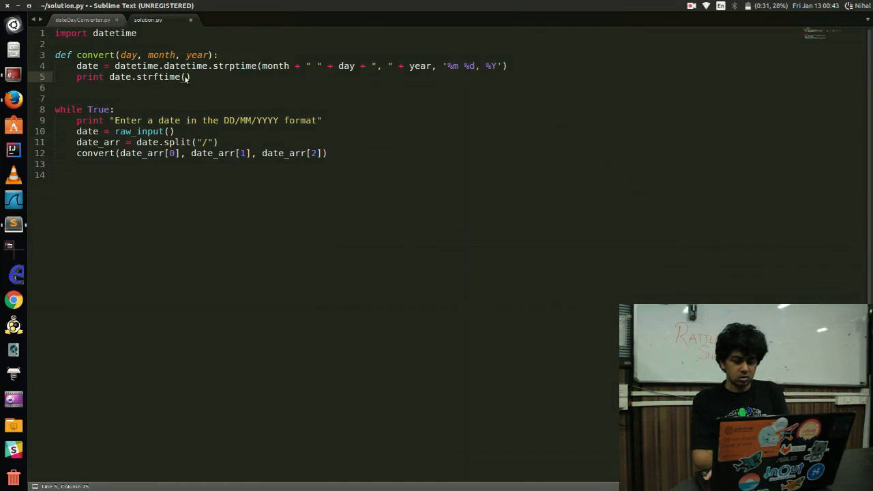
type("'%A'")
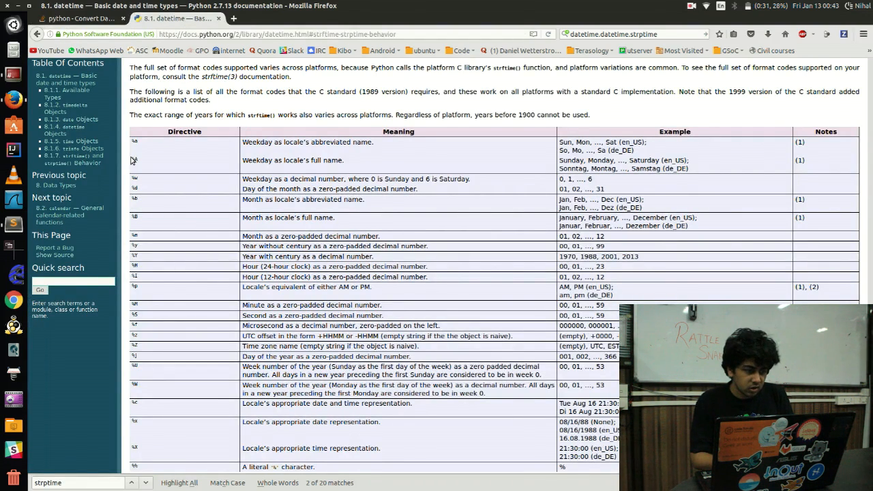
double_click(293, 160)
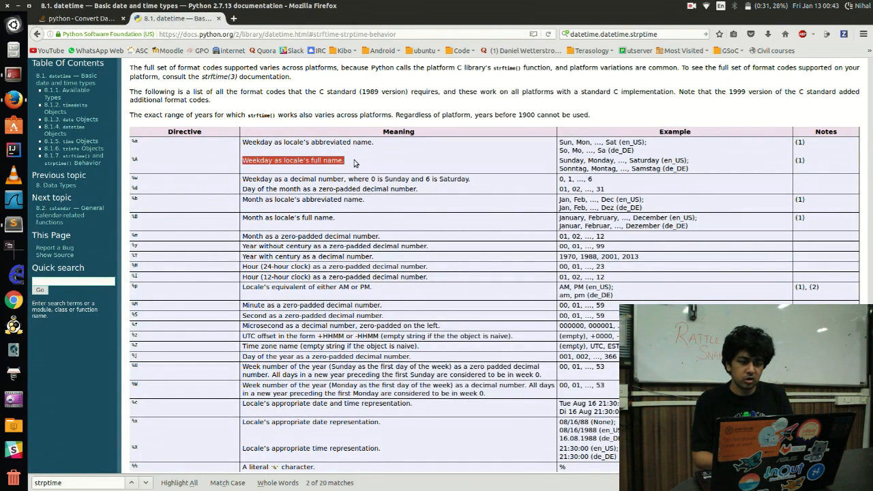
left_click(484, 169)
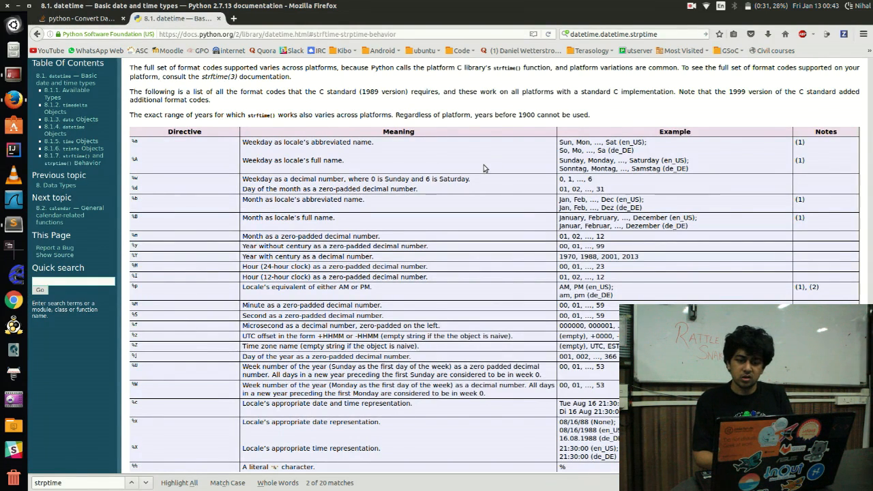
mouse_move(154, 184)
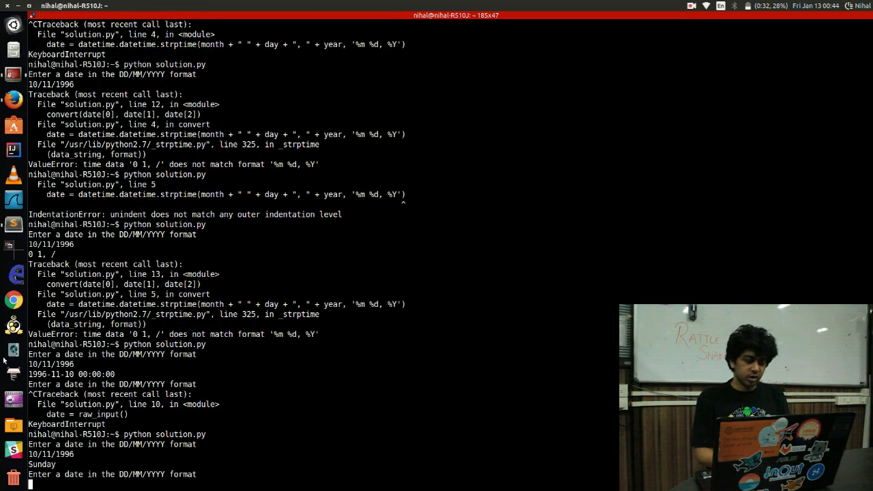
Enter another date, 13/01/1..., at solution.py's prompt after it prints Sunday
type("13/01/1")
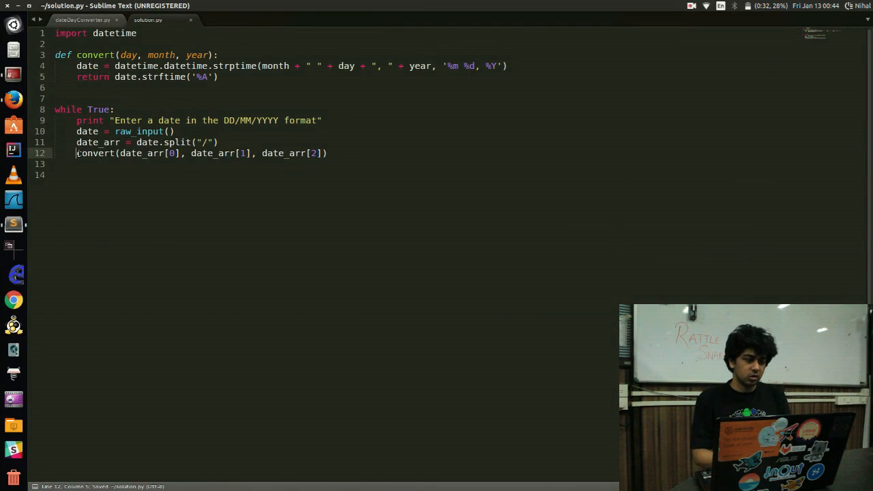
Store convert's result in day and print "The day of the week is " + day
type("day =")
left_click(232, 163)
type("print \"The day of t")
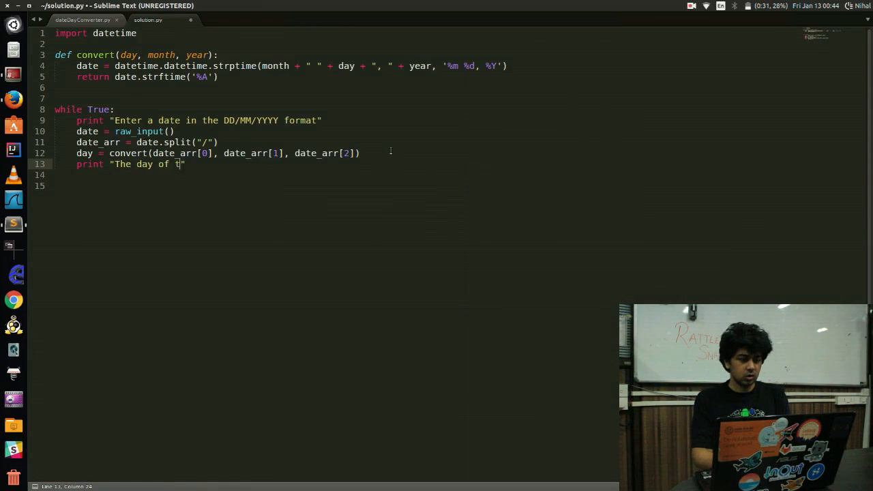
type("he week is \"")
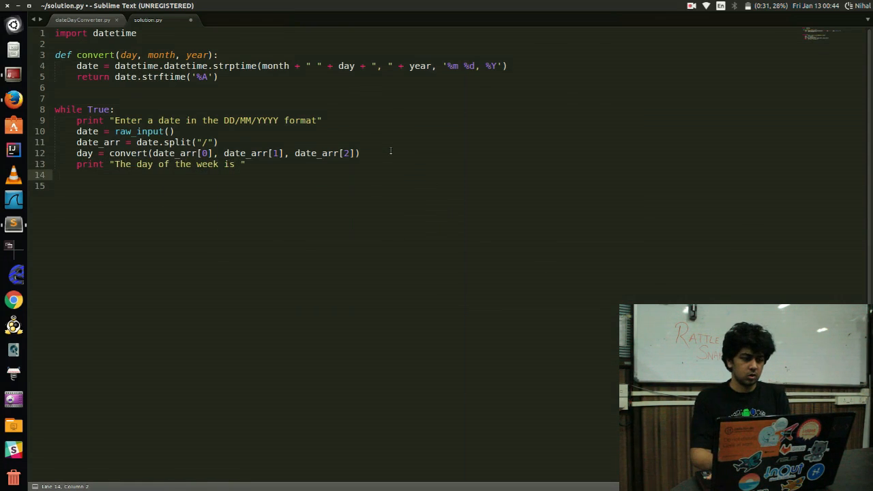
type("+ day")
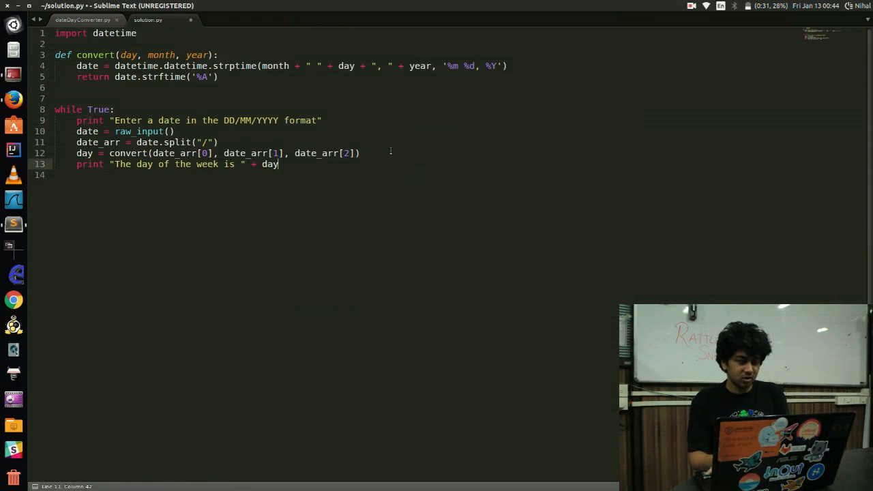
key("Return")
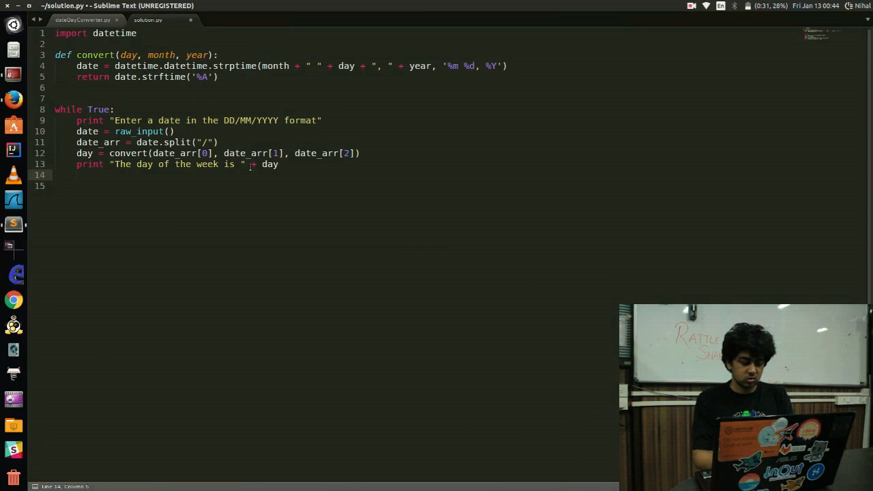
Add option = raw_input("Do you wish to quit? (Y/N)") inside the loop
type("option")
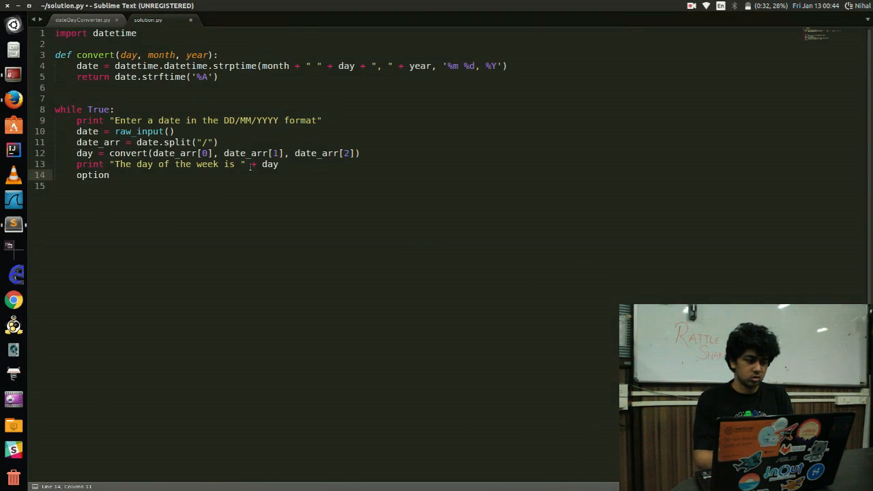
type("= raw_input(\"")
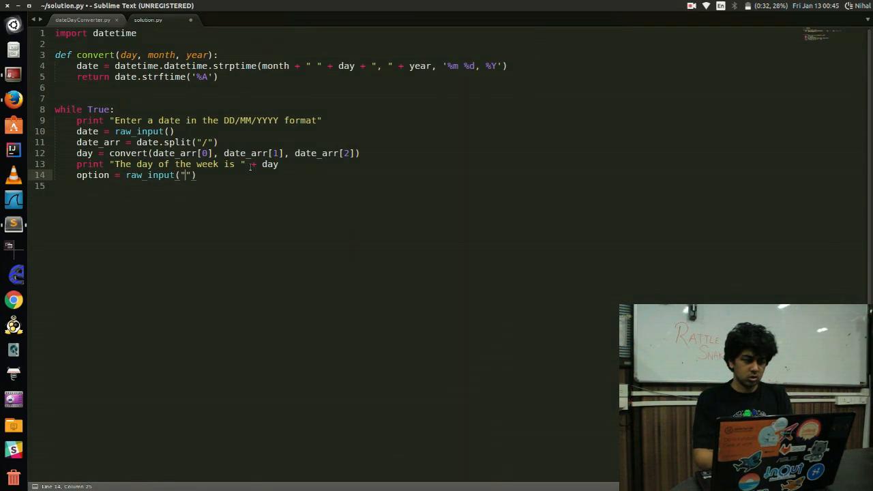
type("Do you wish to quit?")
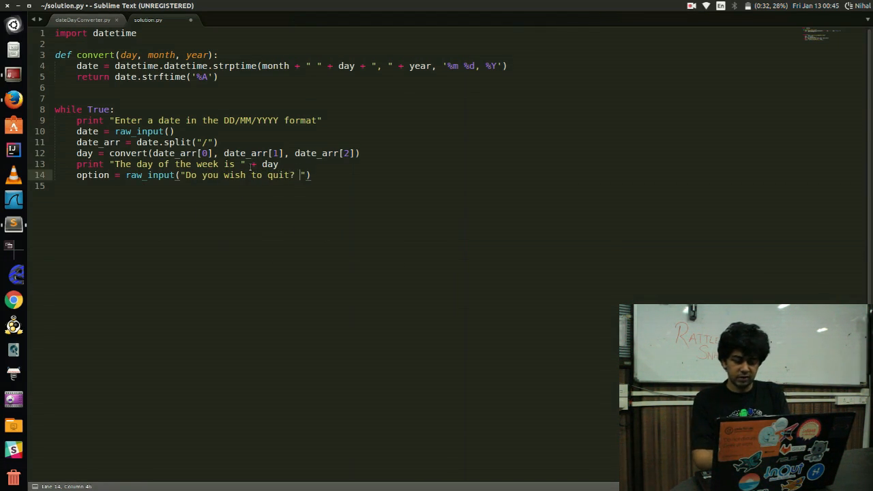
type("(Y/N")
left_click(334, 186)
type("if option ==")
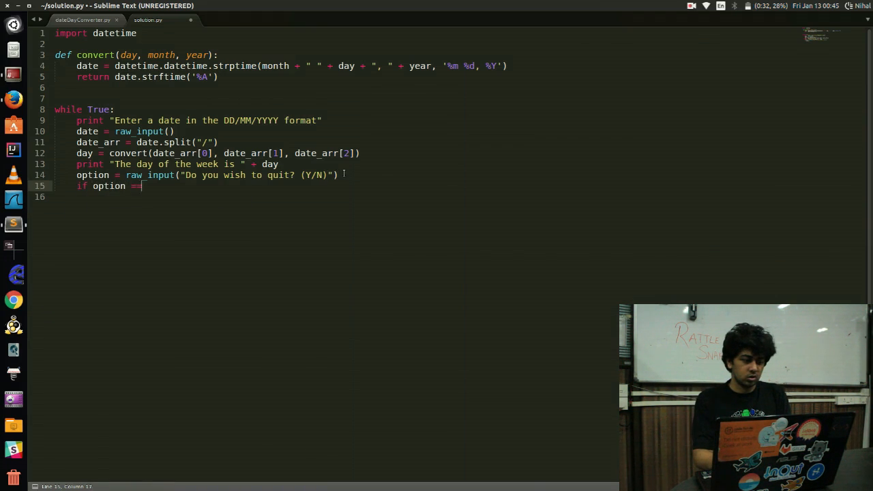
Break when option equals 'Y', then switch the single quotes to double quotes
type("'Y':")
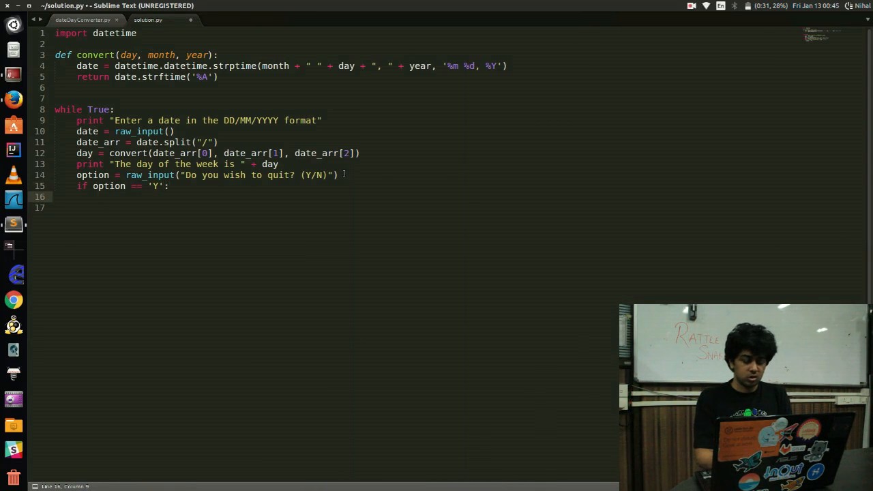
type("br")
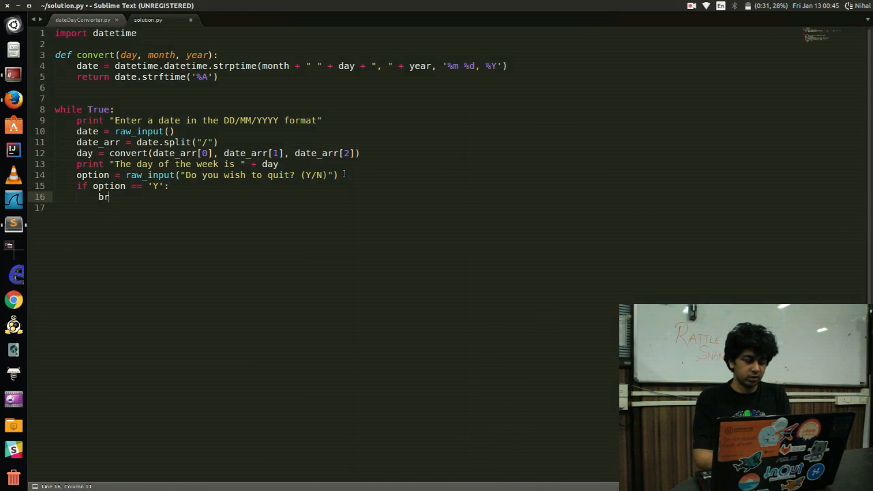
type("eak")
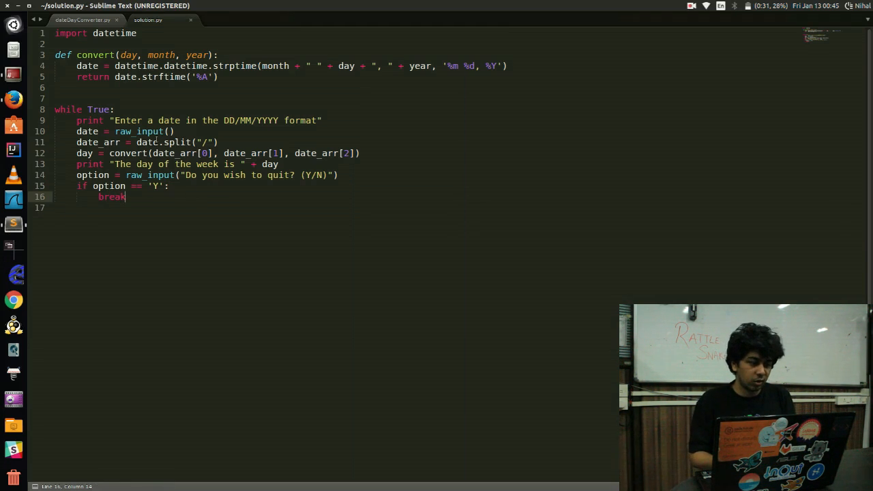
left_click(157, 186)
type("\"Y\"")
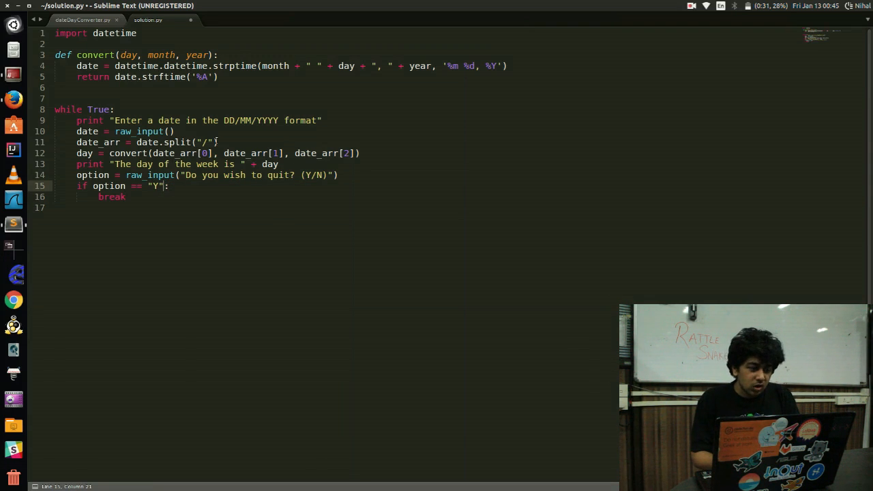
left_click(448, 66)
type("\"")
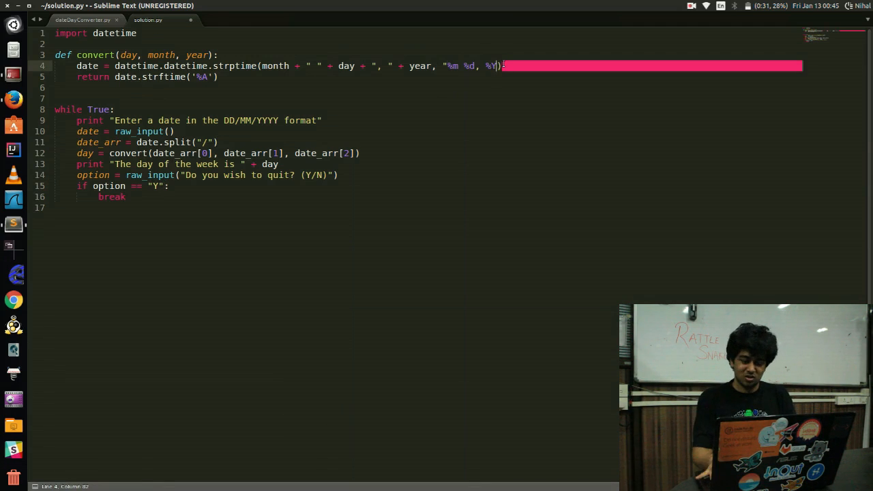
Save solution.py and test it, answering Y to quit and N to continue
key("ctrl+s")
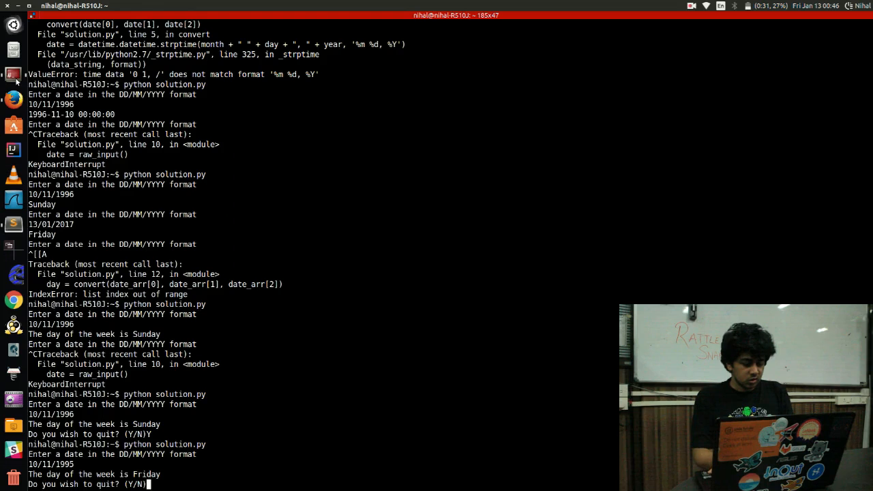
type("N")
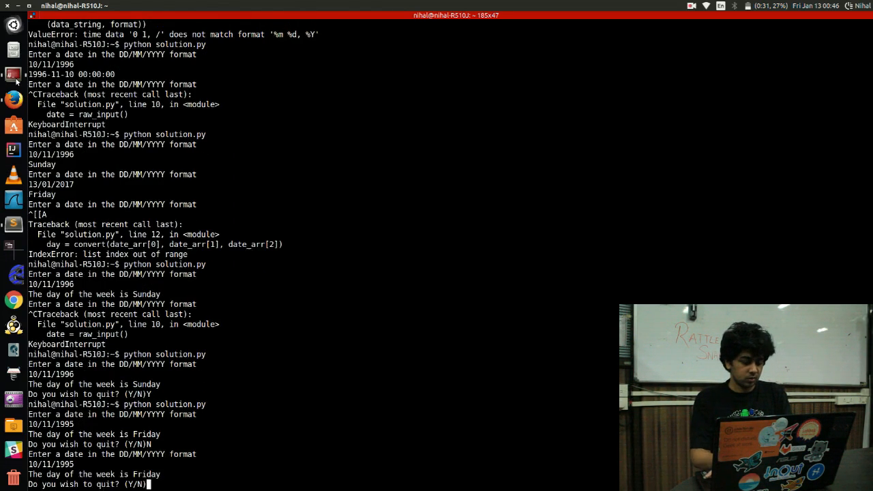
mouse_move(13, 126)
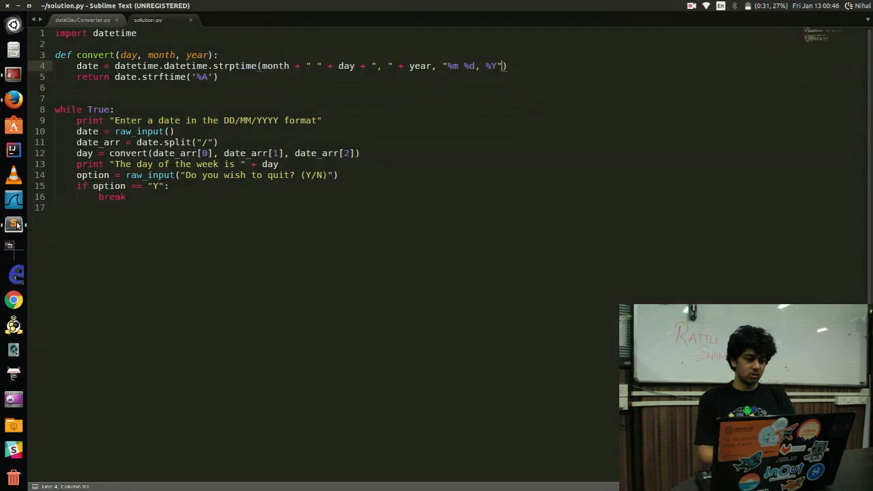
Select all 16 lines of solution.py in Sublime Text
key("ctrl+a")
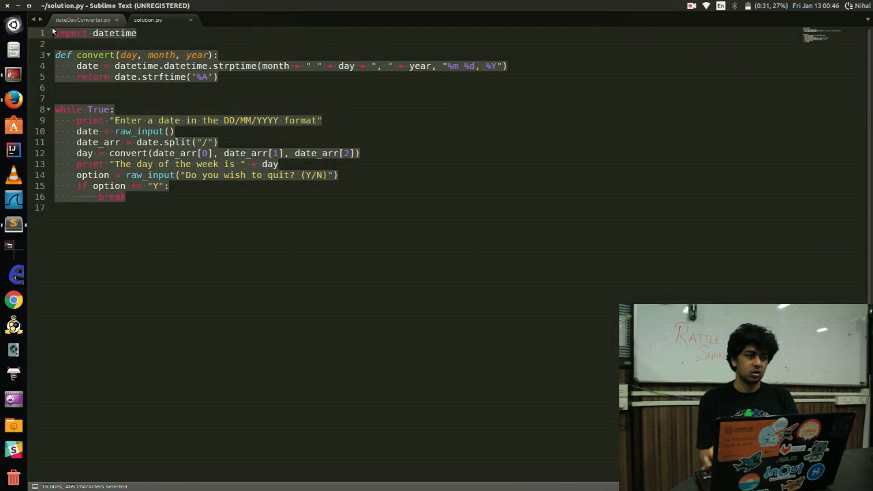